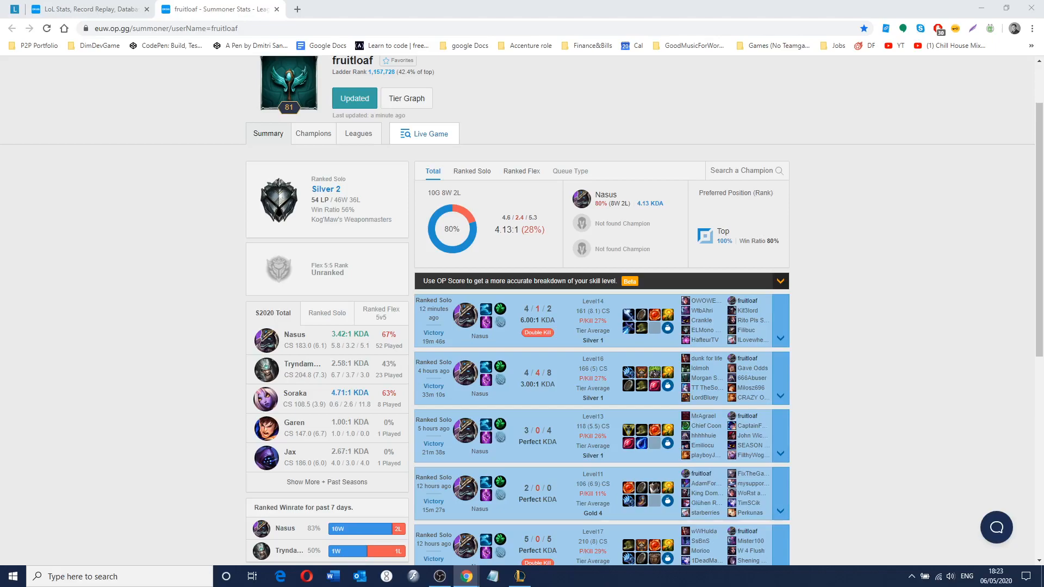
{"action": "mouse_move", "coordinate": [539, 311]}
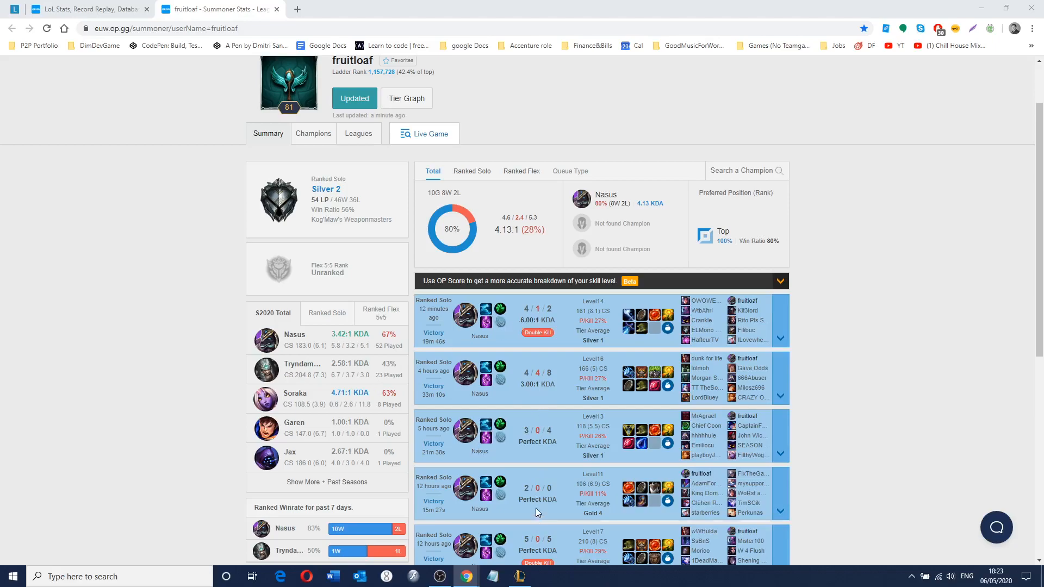
{"action": "mouse_move", "coordinate": [544, 372]}
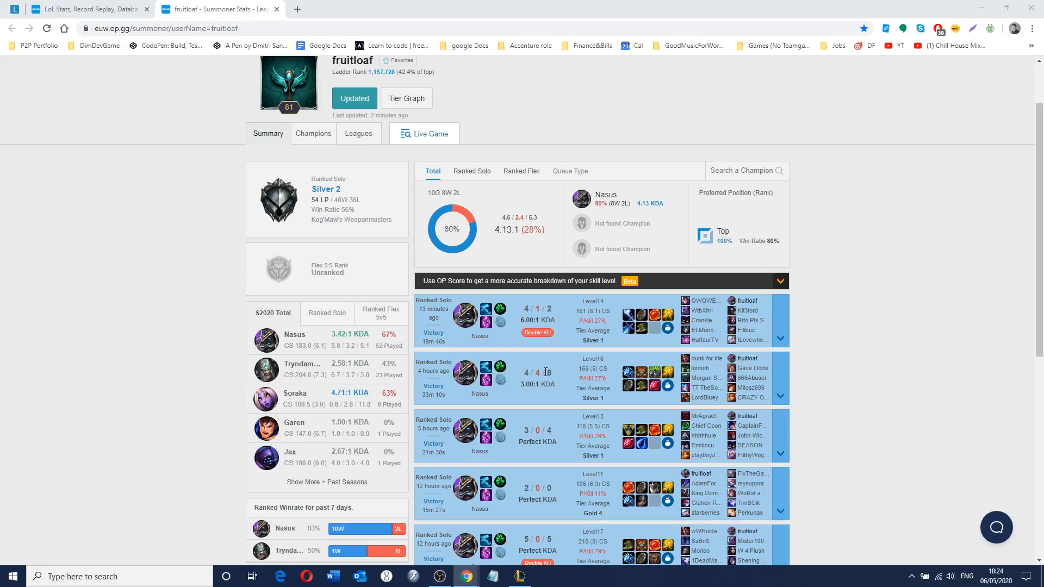
{"action": "mouse_move", "coordinate": [545, 372]}
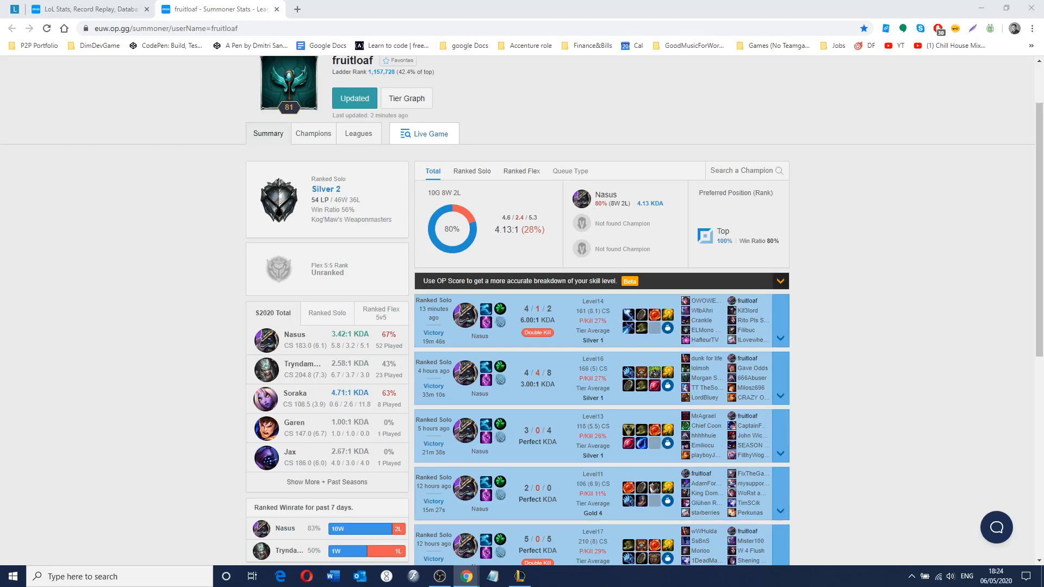
- Open the LoL Trainer sheet and inspect E3's times-dodged formula (32+7=39)
{"action": "left_click", "coordinate": [66, 9]}
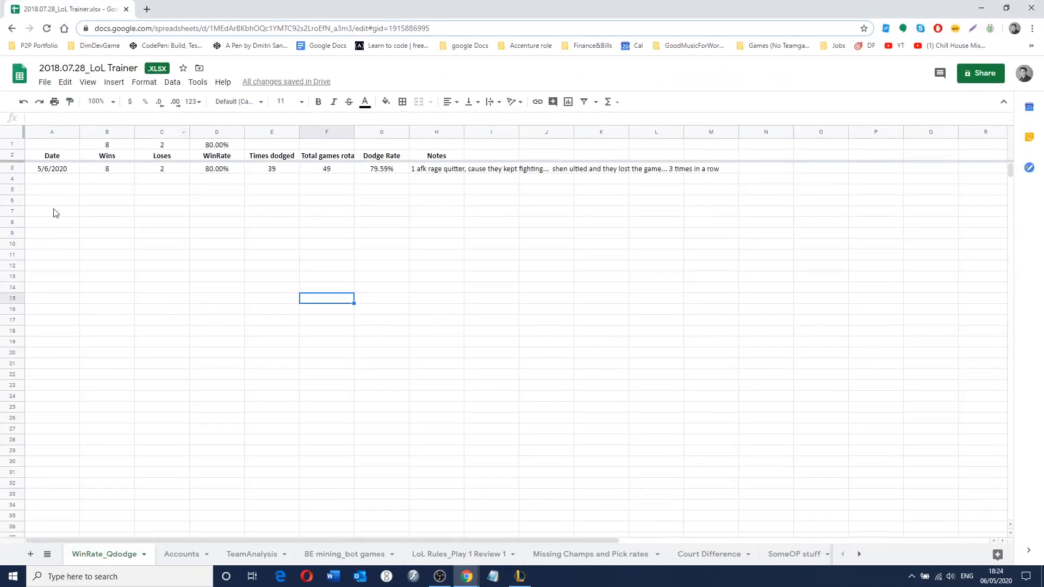
{"action": "left_click", "coordinate": [271, 168]}
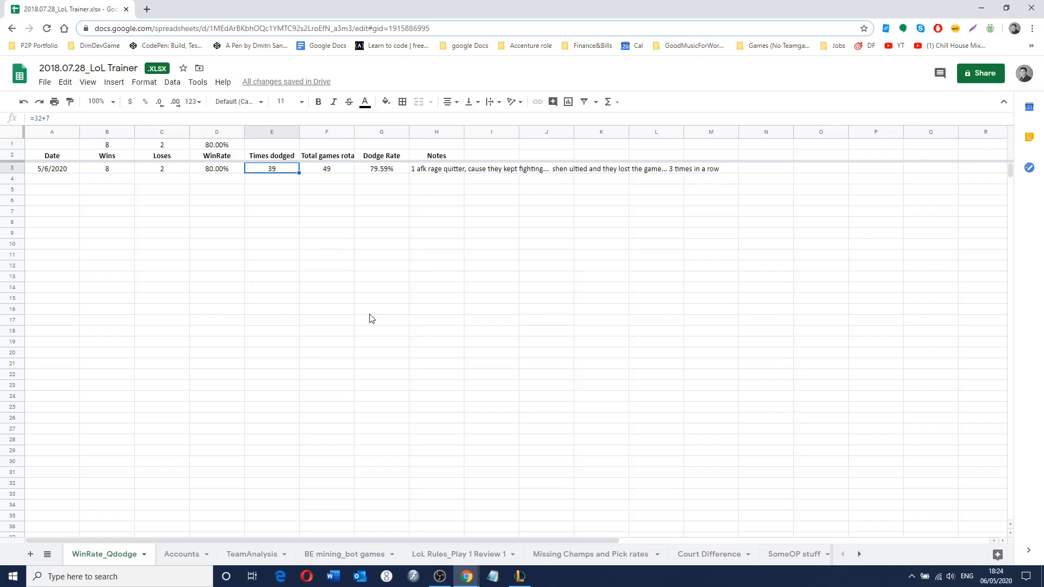
{"action": "mouse_move", "coordinate": [351, 212]}
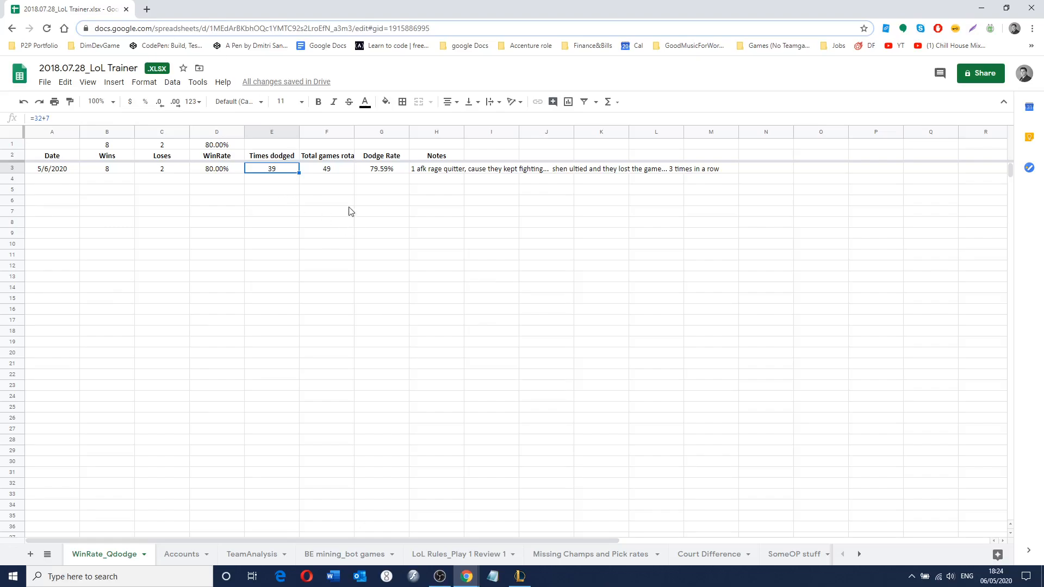
{"action": "left_click", "coordinate": [326, 254]}
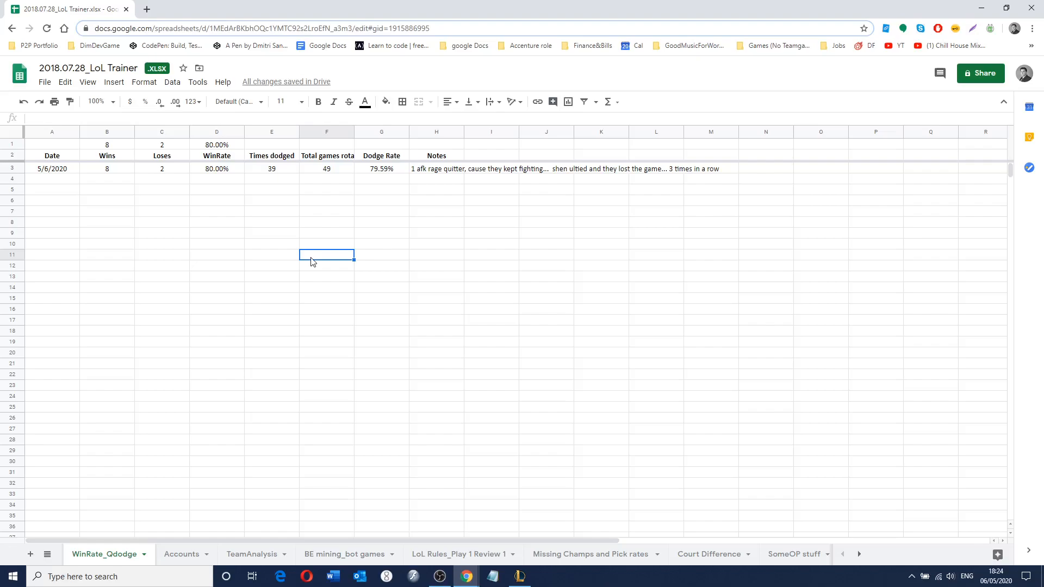
{"action": "mouse_move", "coordinate": [170, 99]}
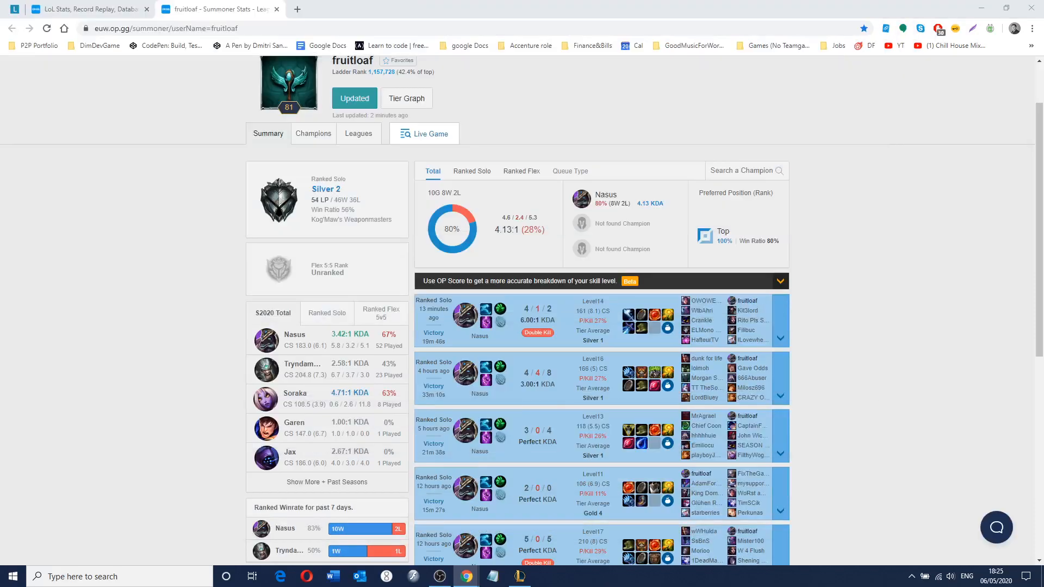
{"action": "mouse_move", "coordinate": [150, 158]}
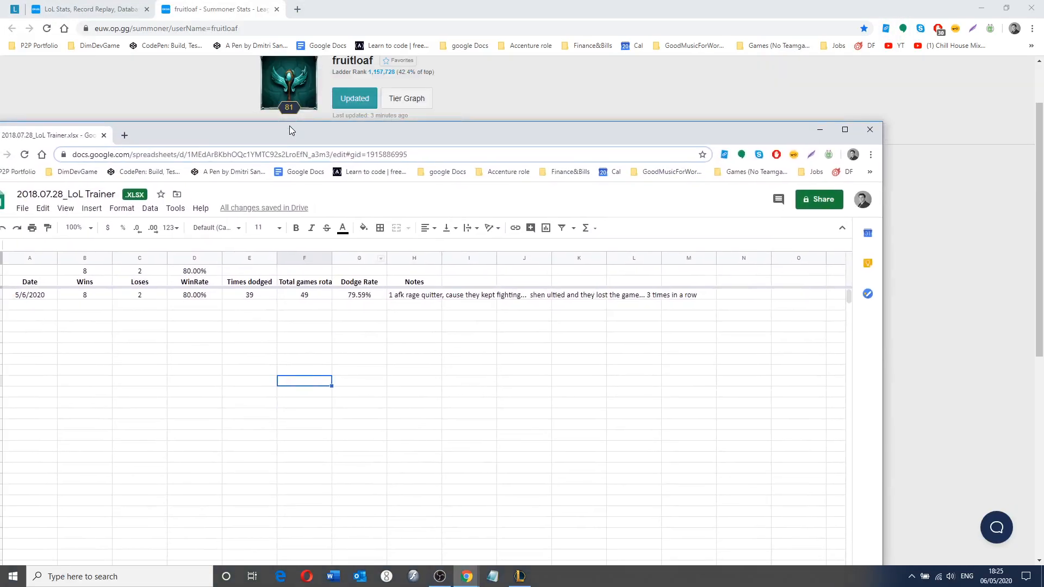
- Open the TeamAnalysis sheet and select the jungle row (4 games, 75%)
{"action": "left_click", "coordinate": [843, 130]}
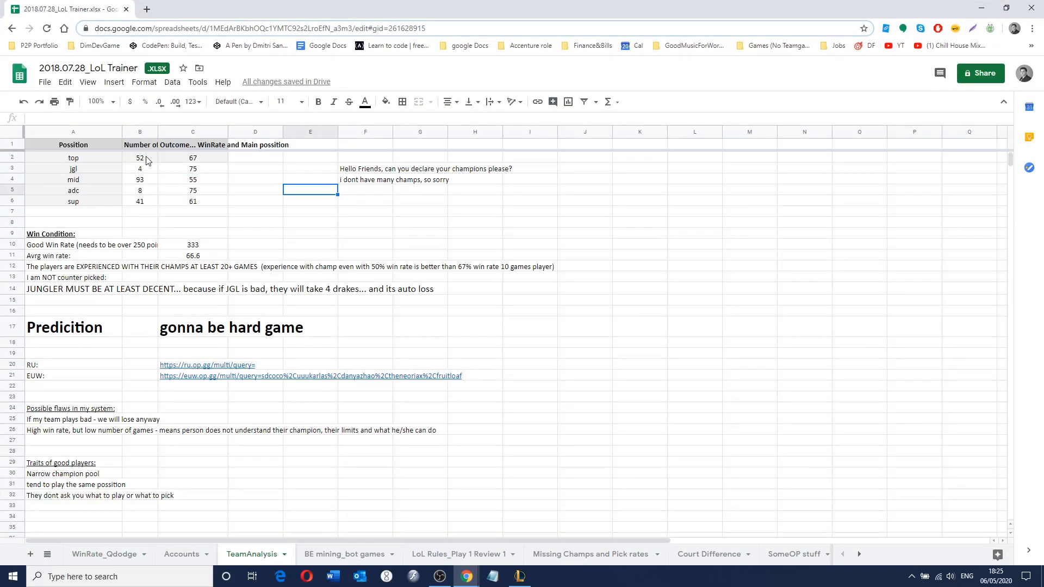
{"action": "mouse_move", "coordinate": [172, 187]}
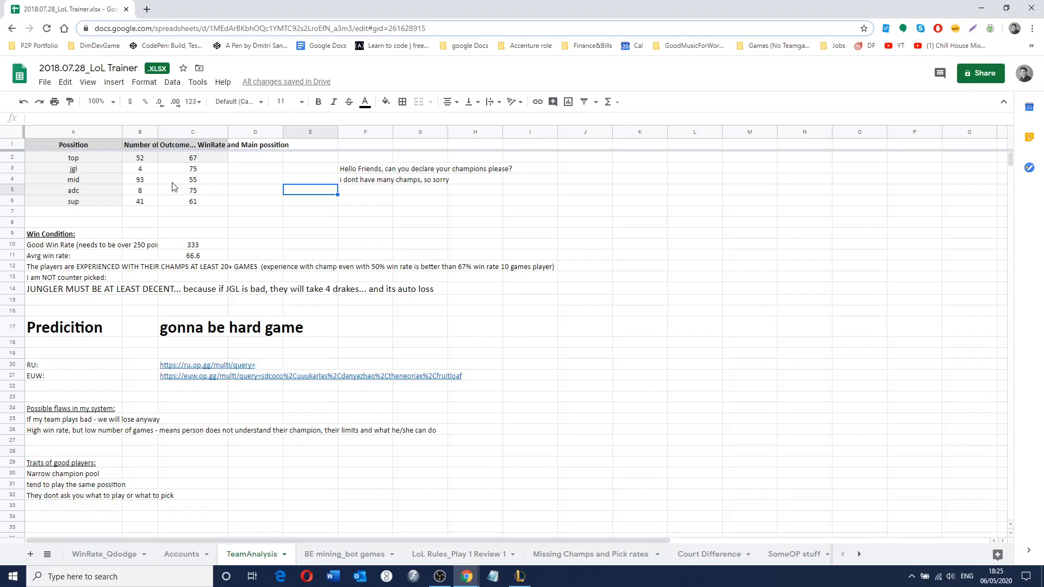
{"action": "mouse_move", "coordinate": [486, 303]}
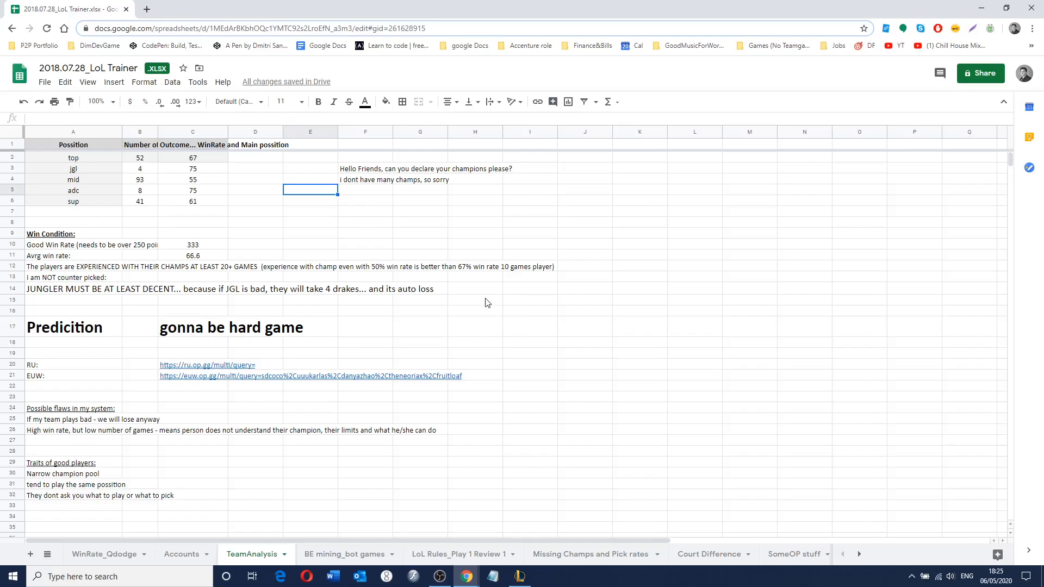
{"action": "left_click", "coordinate": [72, 169]}
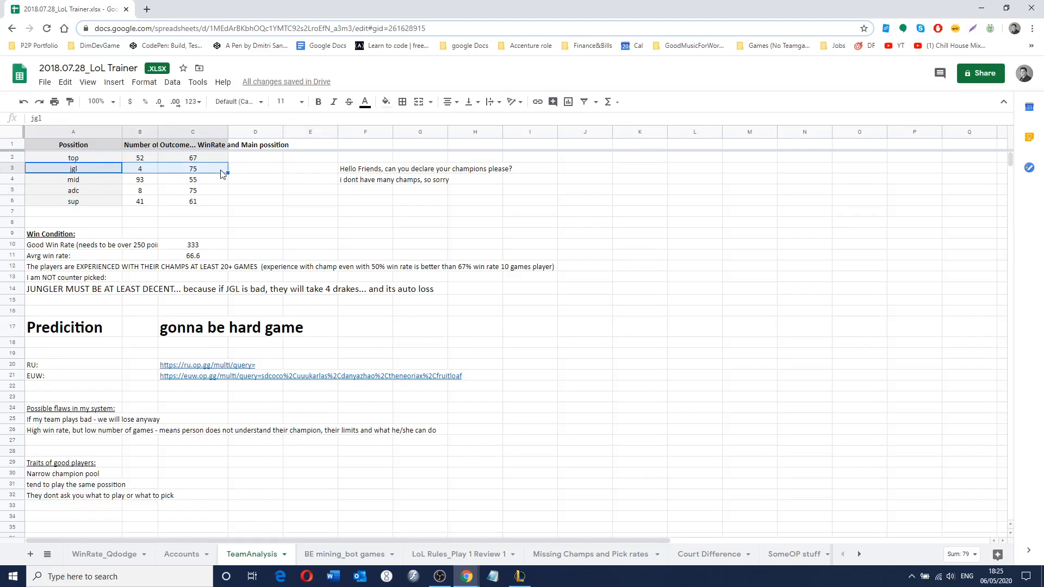
{"action": "mouse_move", "coordinate": [226, 164]}
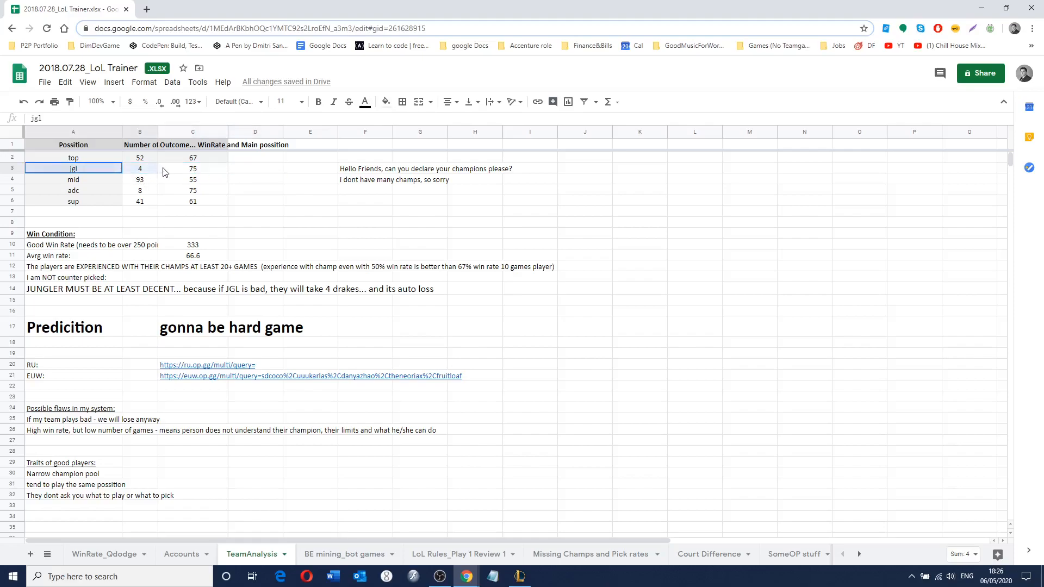
{"action": "left_click", "coordinate": [192, 168]}
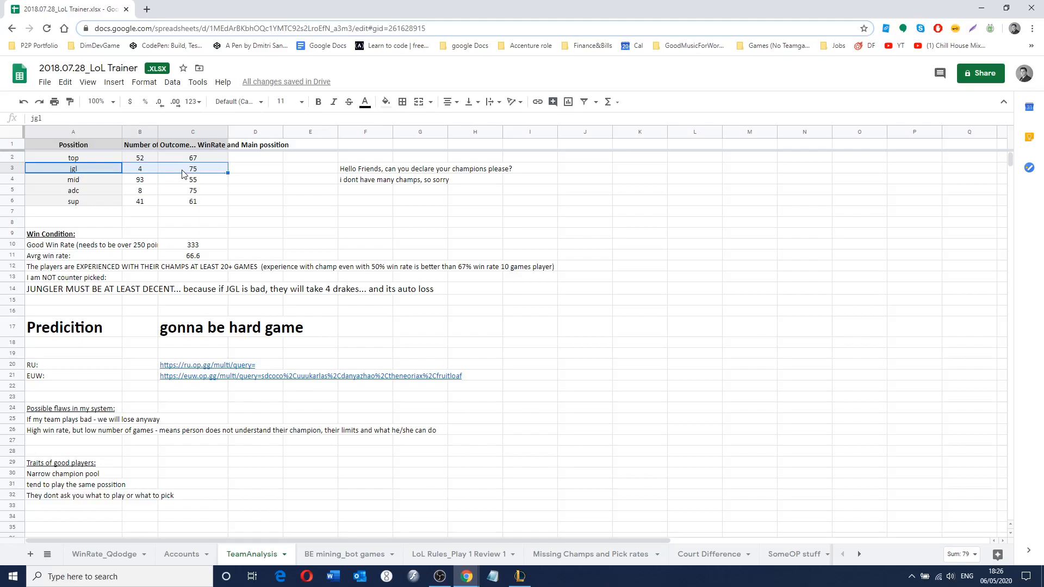
{"action": "left_click", "coordinate": [254, 211]}
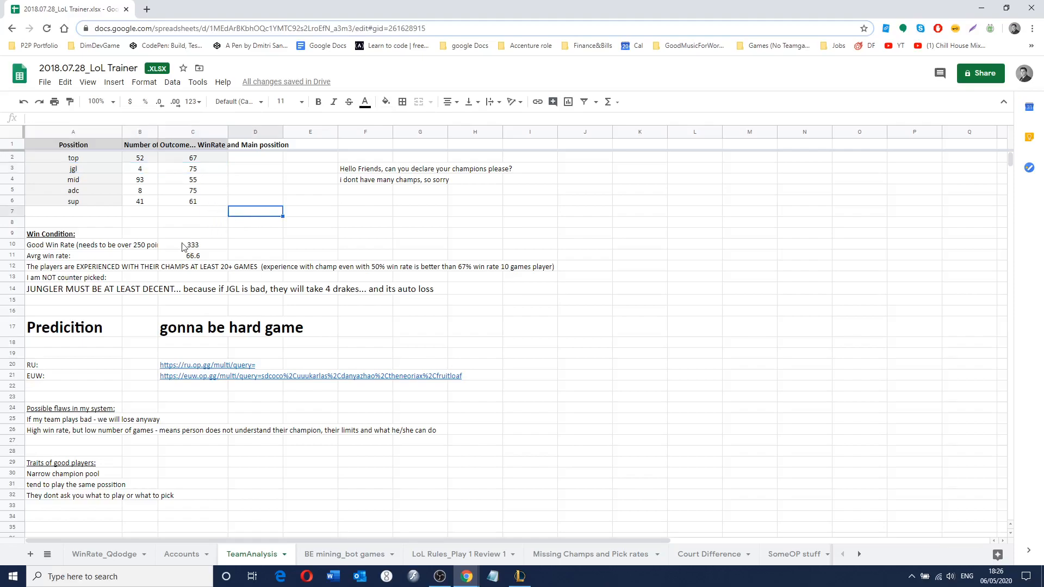
{"action": "left_click", "coordinate": [74, 244]}
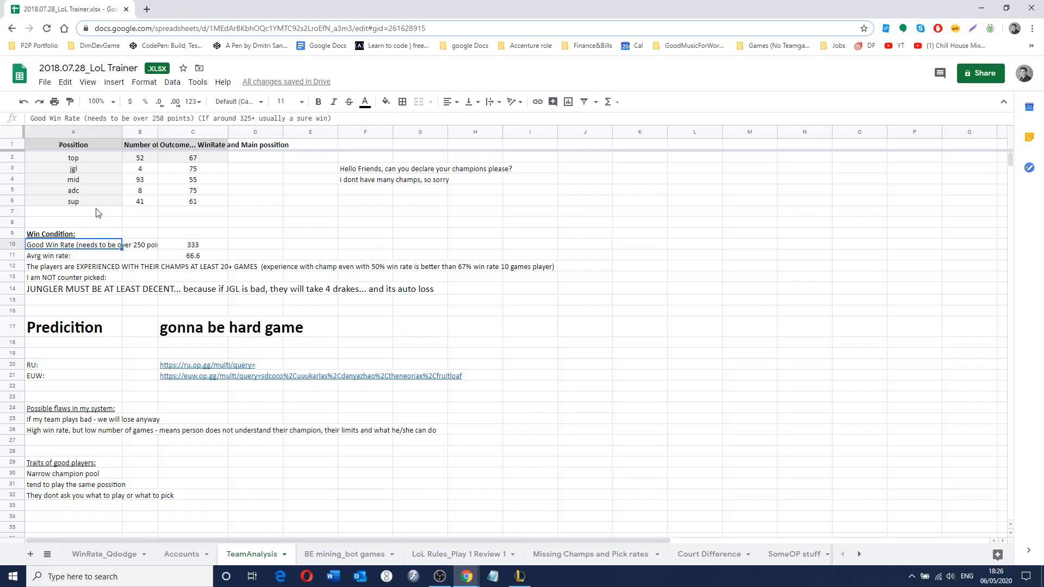
{"action": "left_click", "coordinate": [192, 244]}
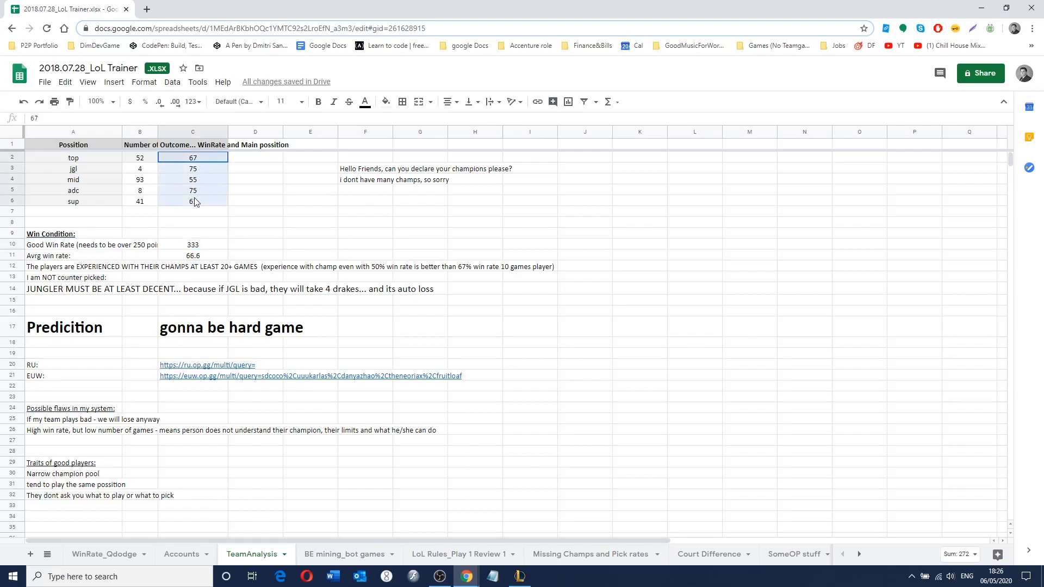
{"action": "left_click", "coordinate": [255, 201]}
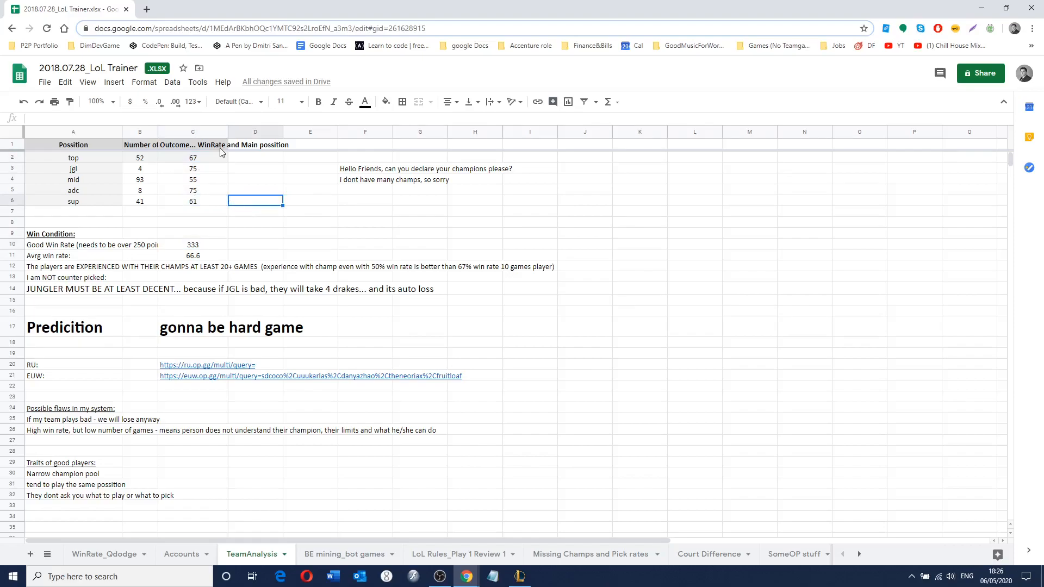
{"action": "left_click", "coordinate": [192, 168]}
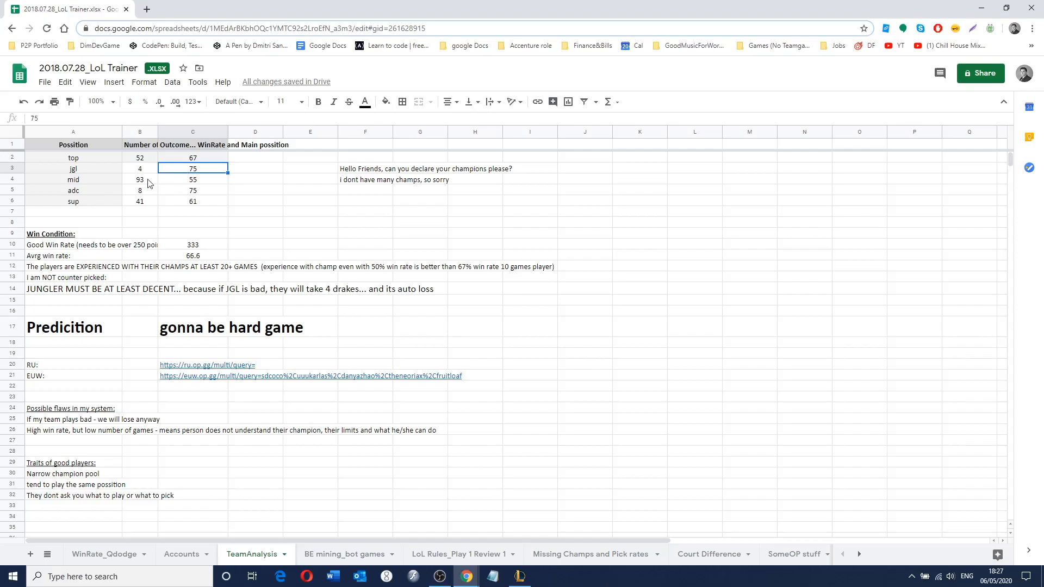
{"action": "left_click", "coordinate": [140, 179]}
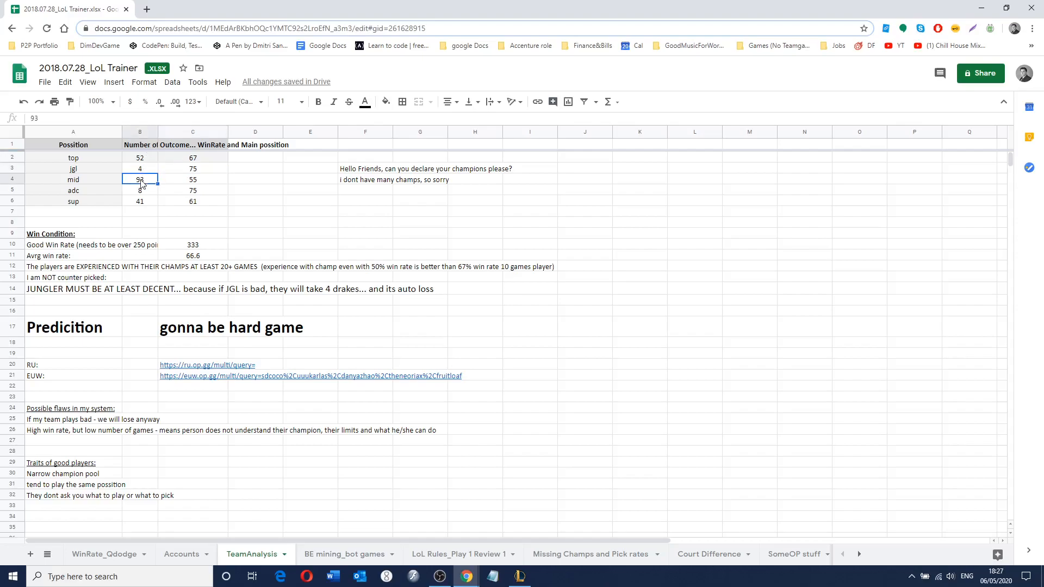
{"action": "left_click", "coordinate": [193, 178]}
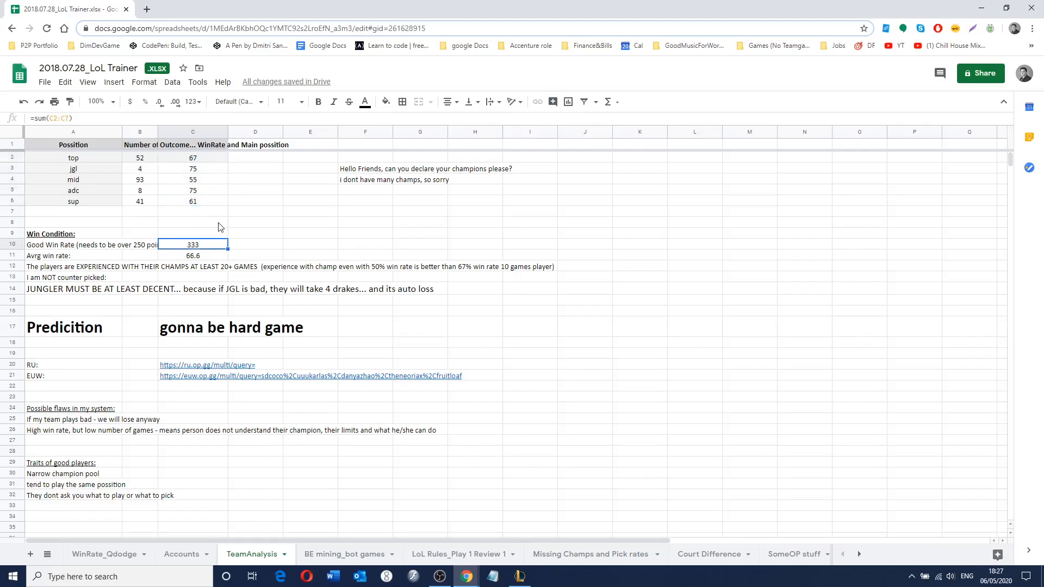
{"action": "left_click", "coordinate": [73, 244]}
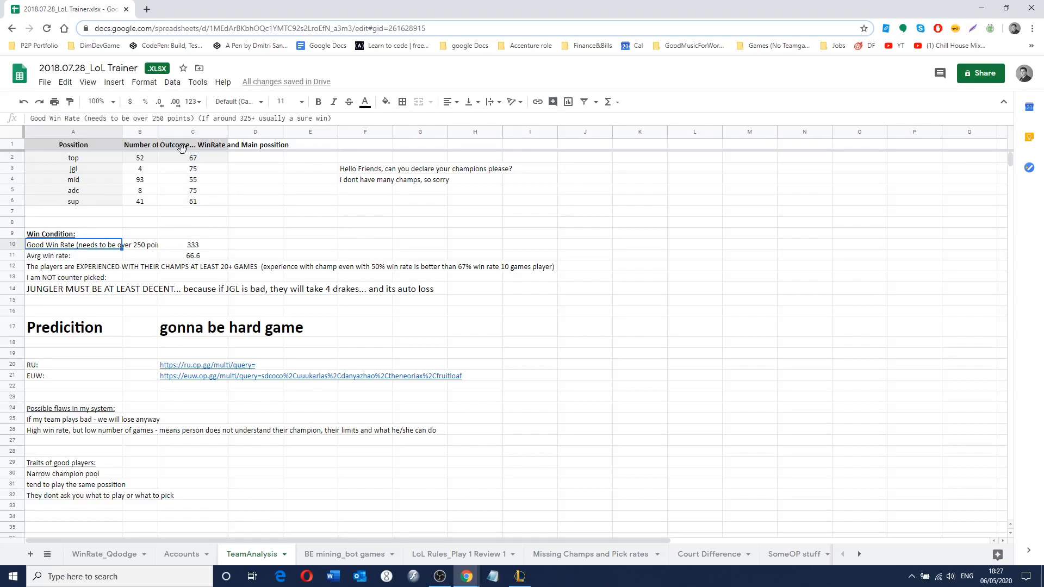
{"action": "left_click", "coordinate": [192, 191]}
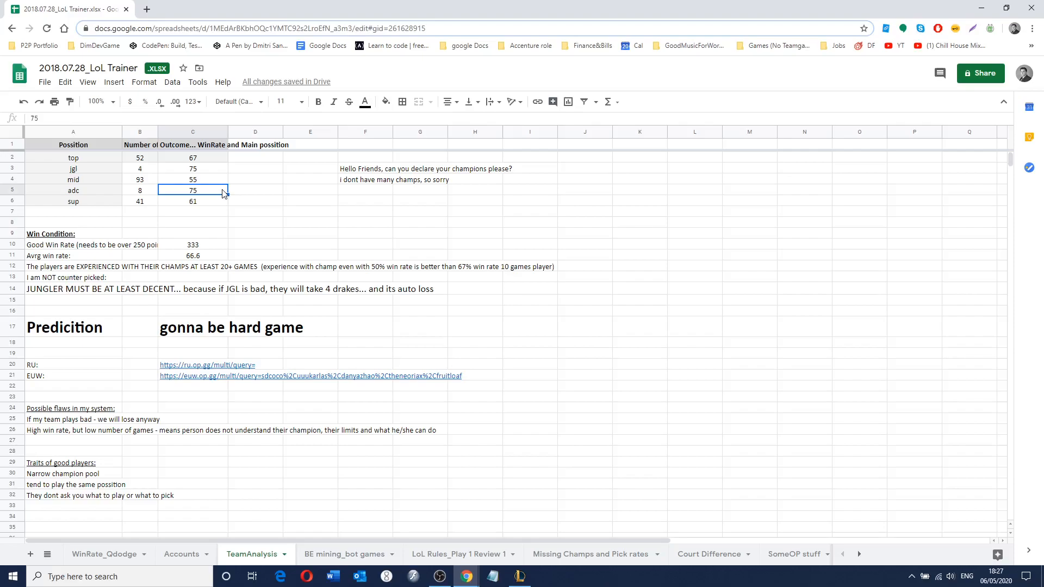
{"action": "left_click", "coordinate": [255, 179]}
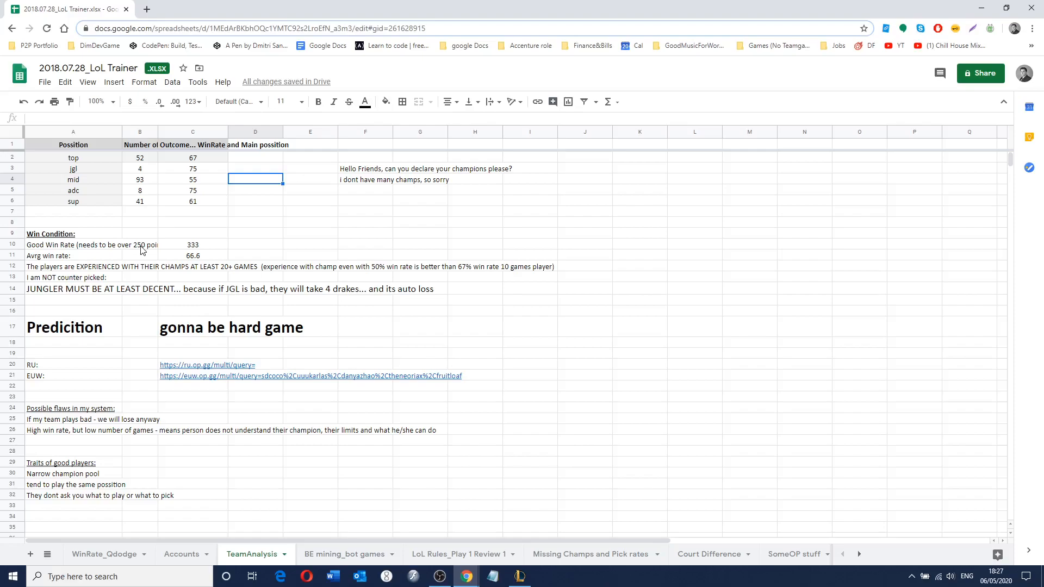
{"action": "mouse_move", "coordinate": [654, 190]}
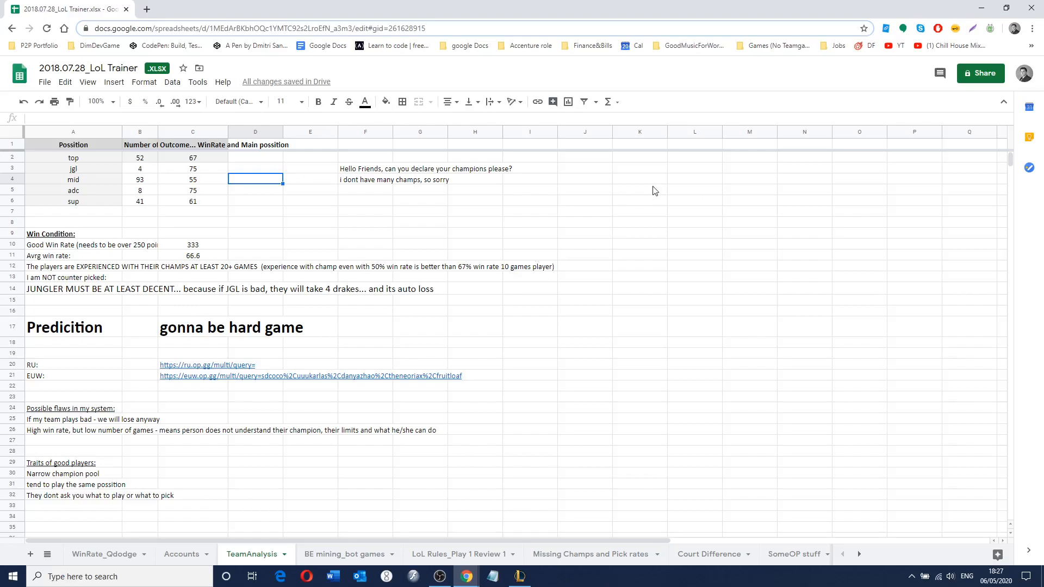
- Enter rules 'win rate around 325+ combined' and 'you must not be countered', then select numbers 1–3
{"action": "left_click", "coordinate": [639, 190]}
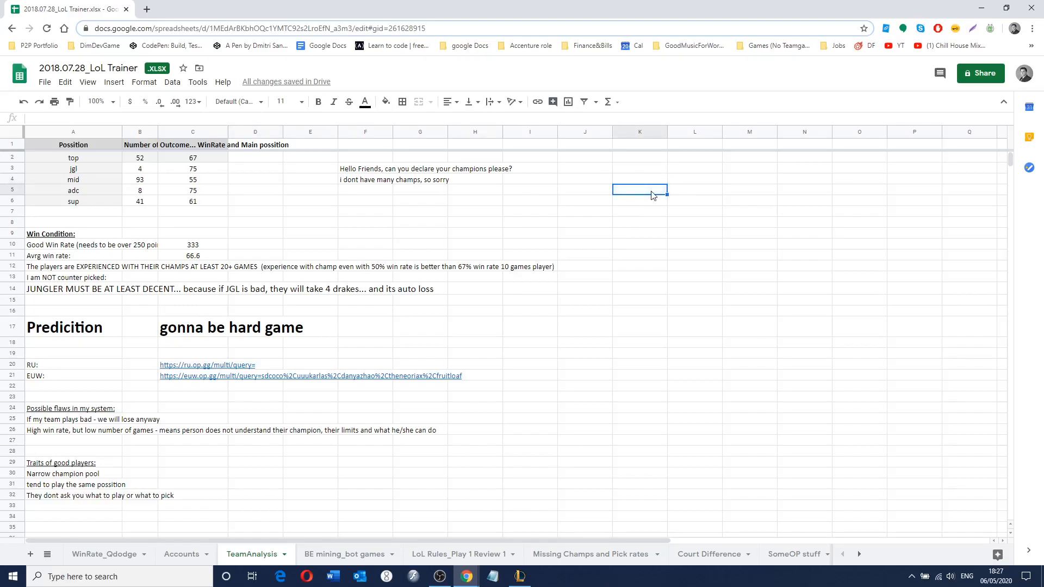
{"action": "type", "text": "jungle must be good"}
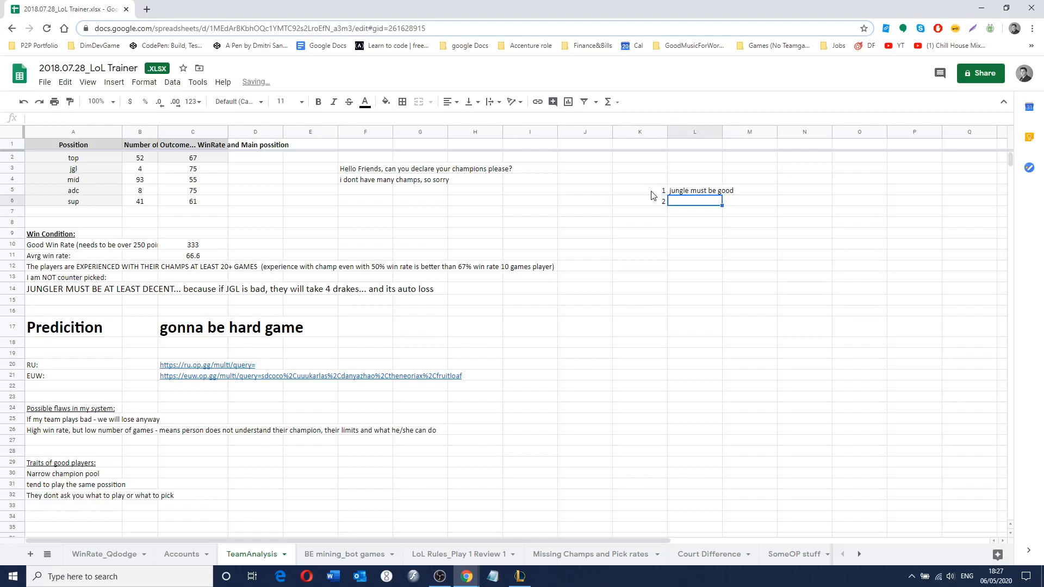
{"action": "type", "text": "win rate around"}
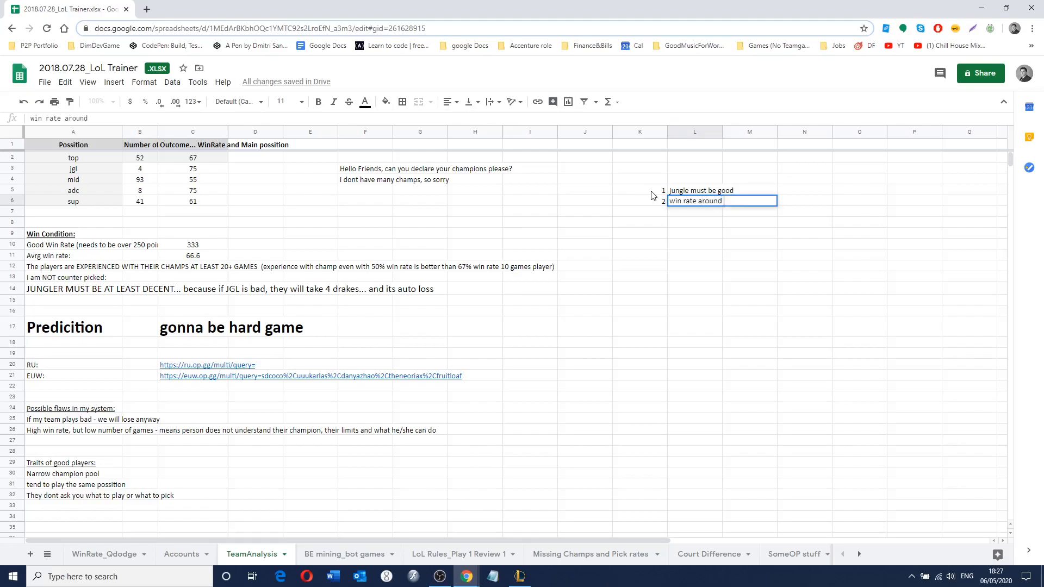
{"action": "type", "text": "325+"}
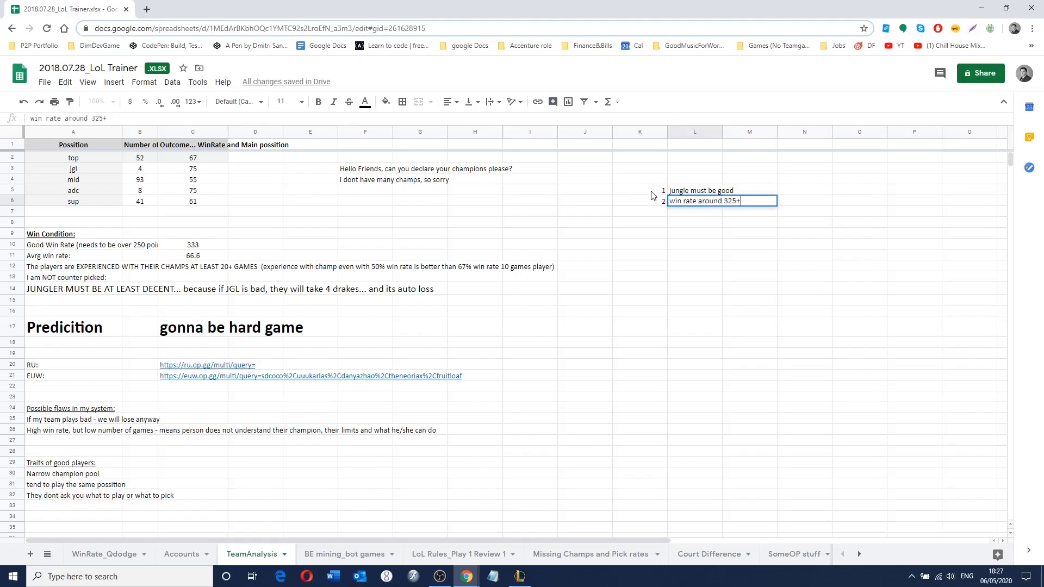
{"action": "type", "text": "combined"}
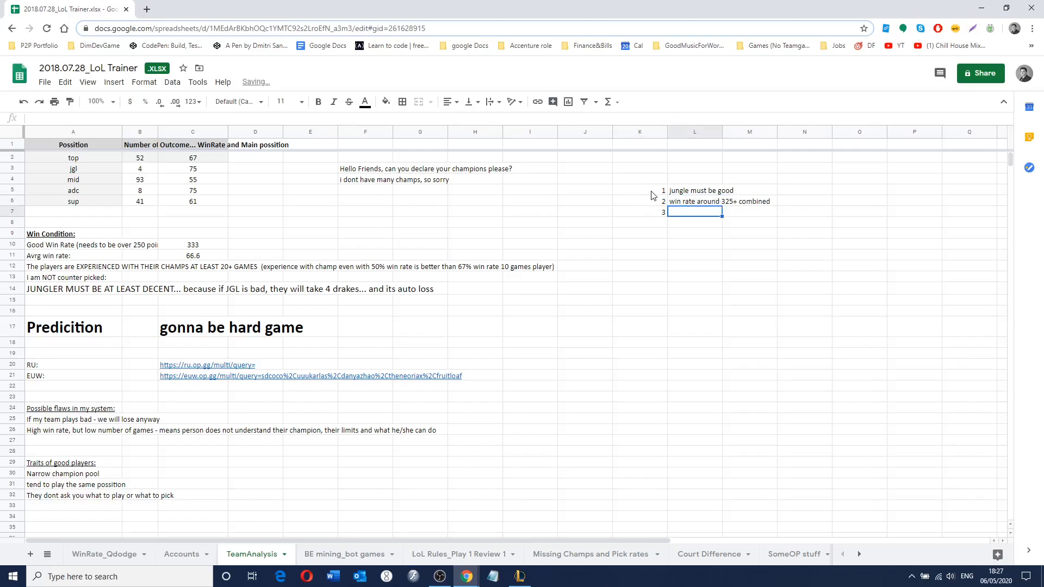
{"action": "type", "text": "you must not be countered"}
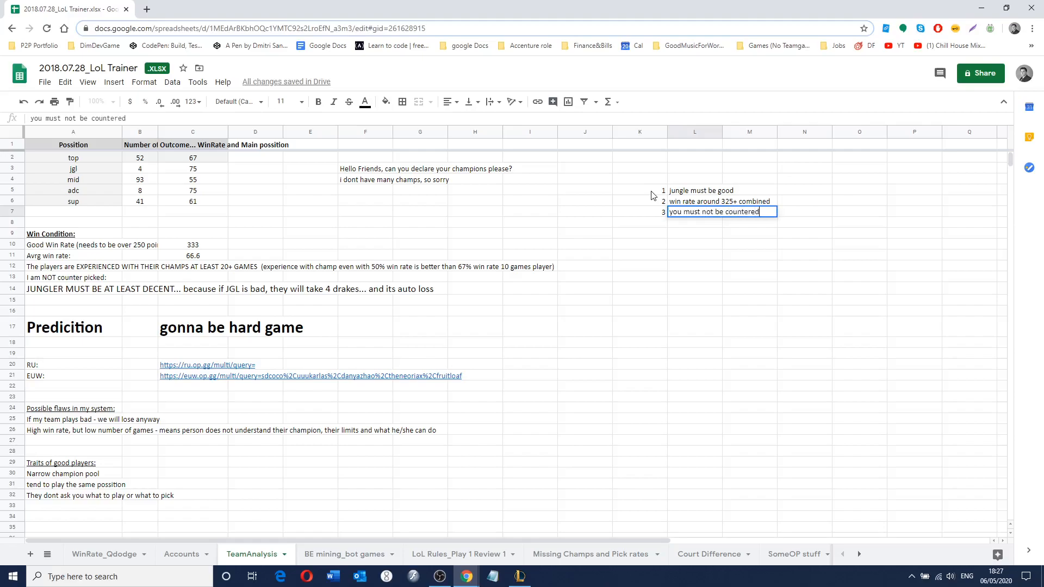
{"action": "left_click", "coordinate": [639, 189]}
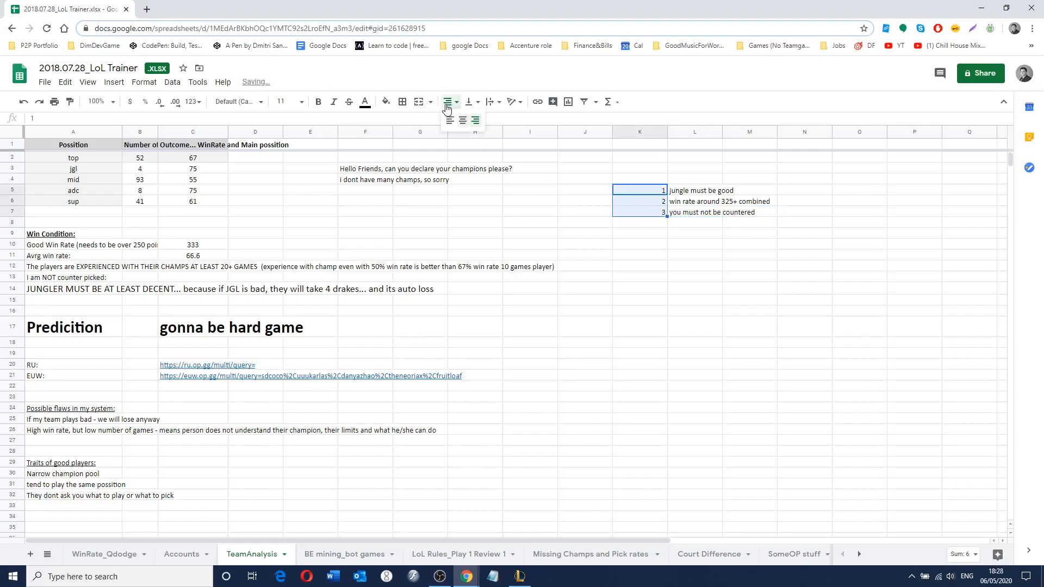
- Center the list numbers, shift rules 2–3 down one row and add number 4
{"action": "left_click", "coordinate": [695, 265]}
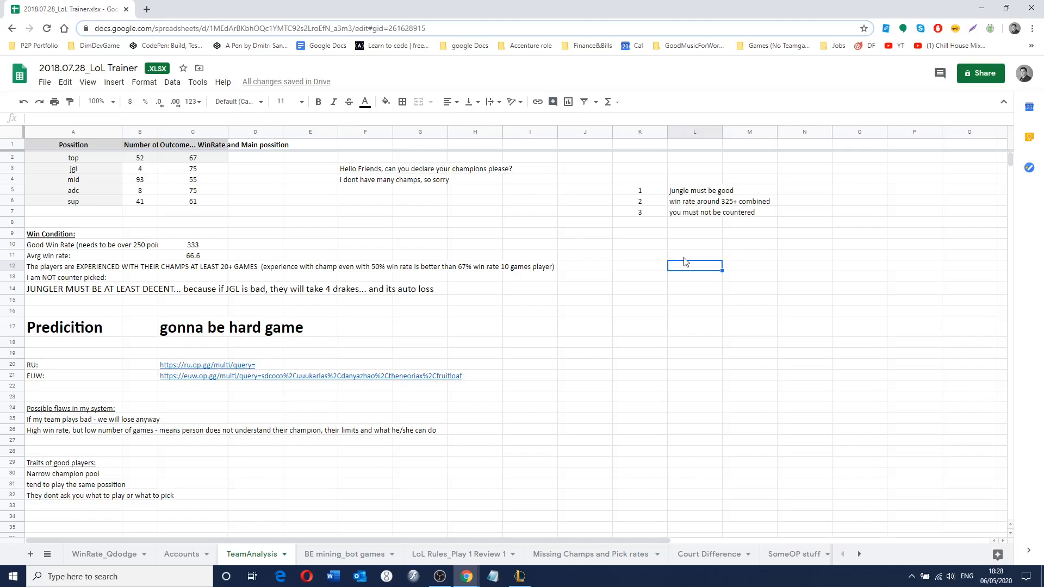
{"action": "left_click", "coordinate": [639, 201]}
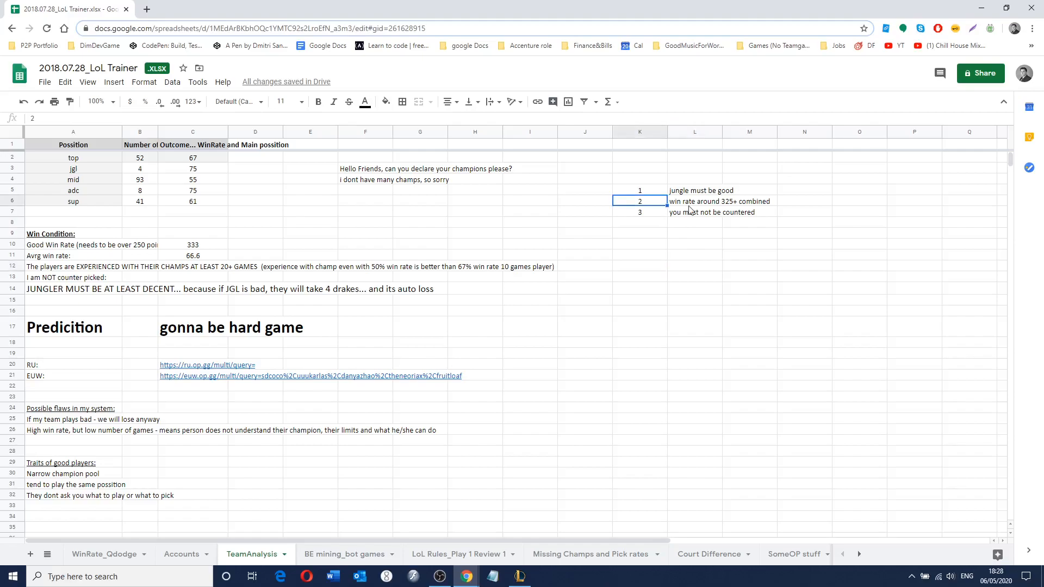
{"action": "left_click_drag", "start_coordinate": [694, 201], "coordinate": [694, 211]}
{"action": "type", "text": "4"}
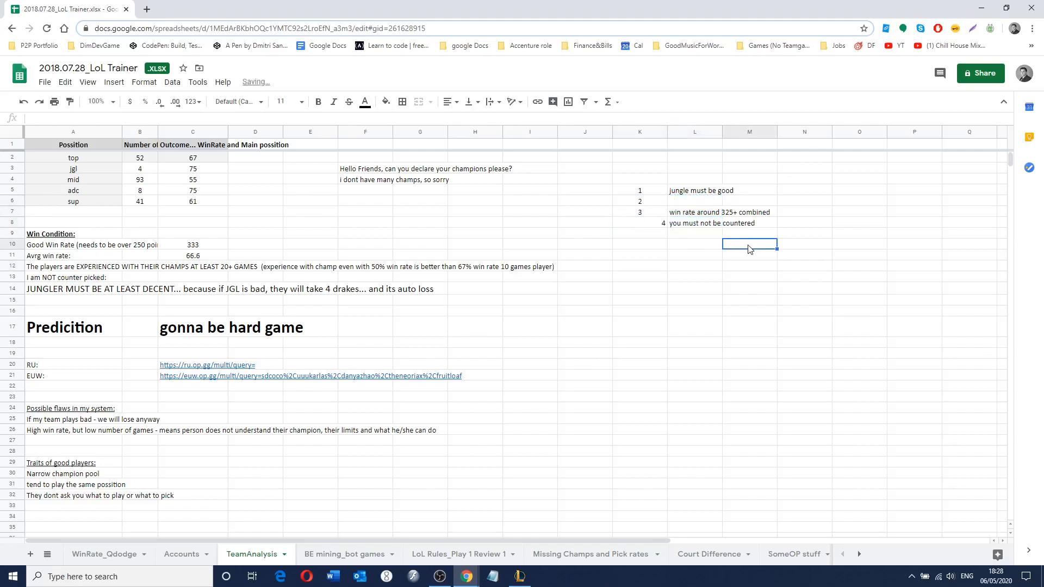
{"action": "left_click", "coordinate": [640, 223]}
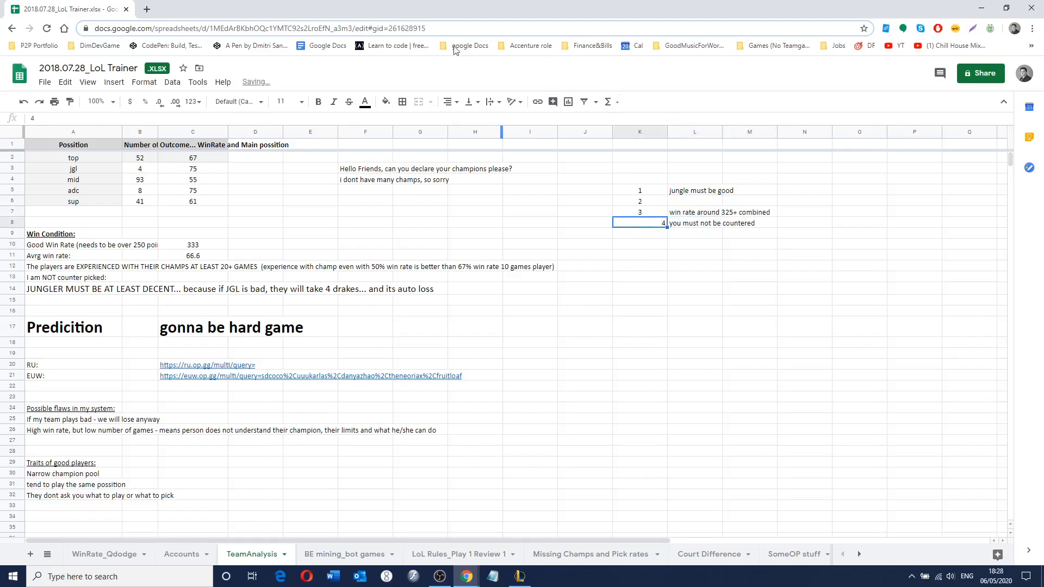
- Enter 'Players must be expeirenced' as the new rule 2 in L6
{"action": "left_click", "coordinate": [449, 101]}
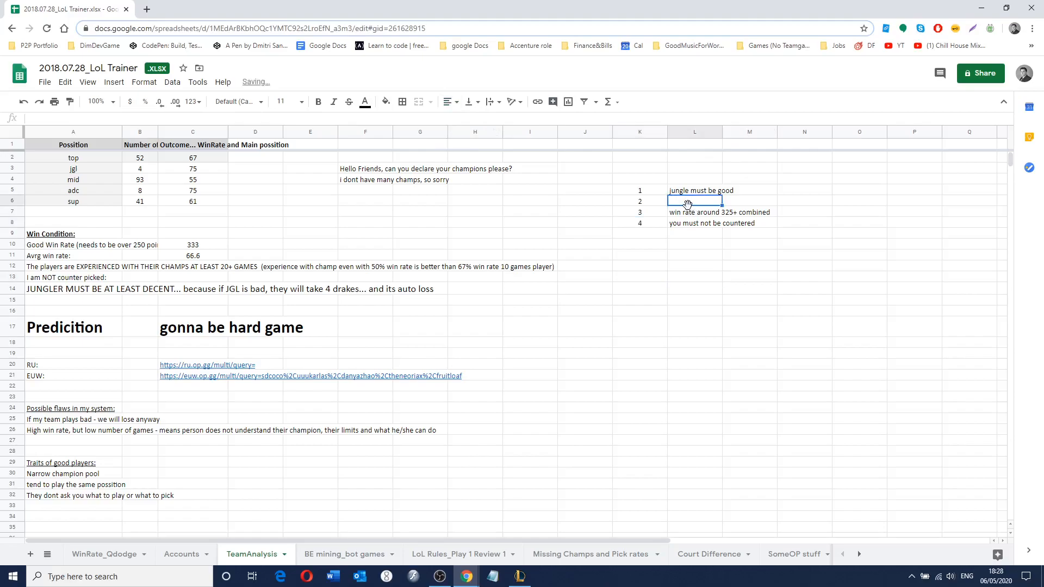
{"action": "type", "text": "Players must"}
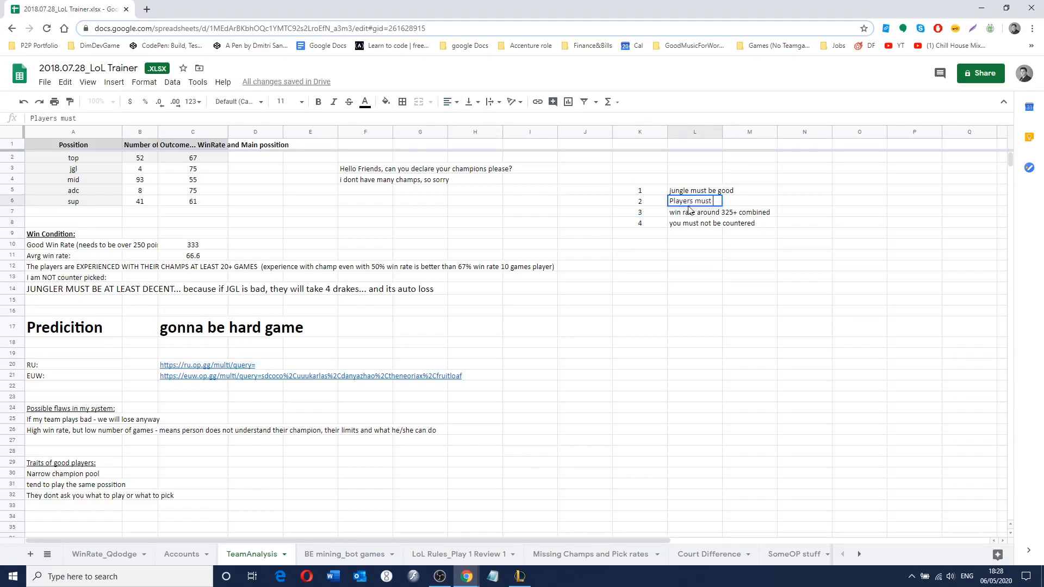
{"action": "type", "text": "be expeirenced"}
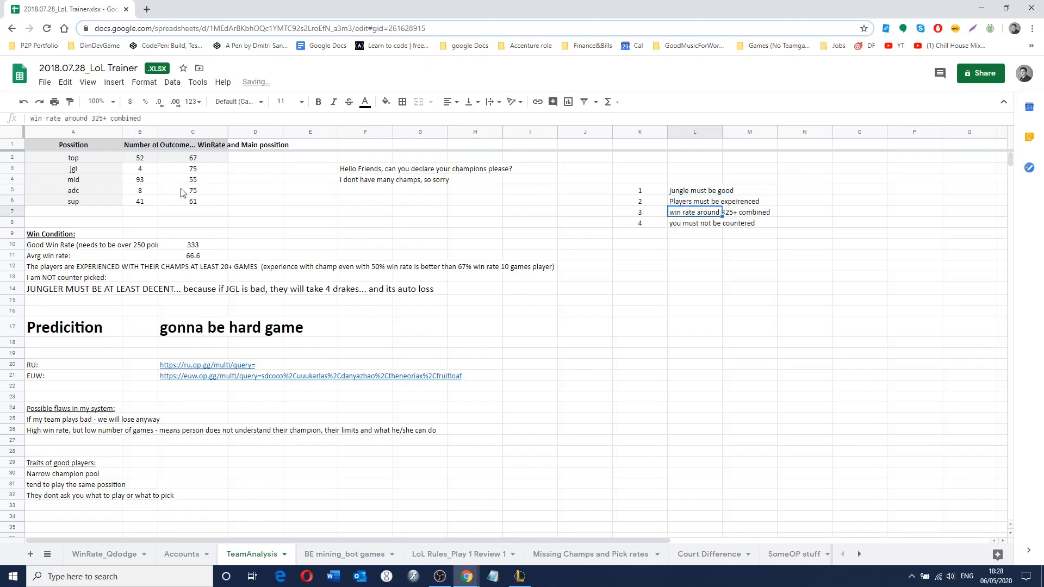
{"action": "left_click", "coordinate": [419, 201]}
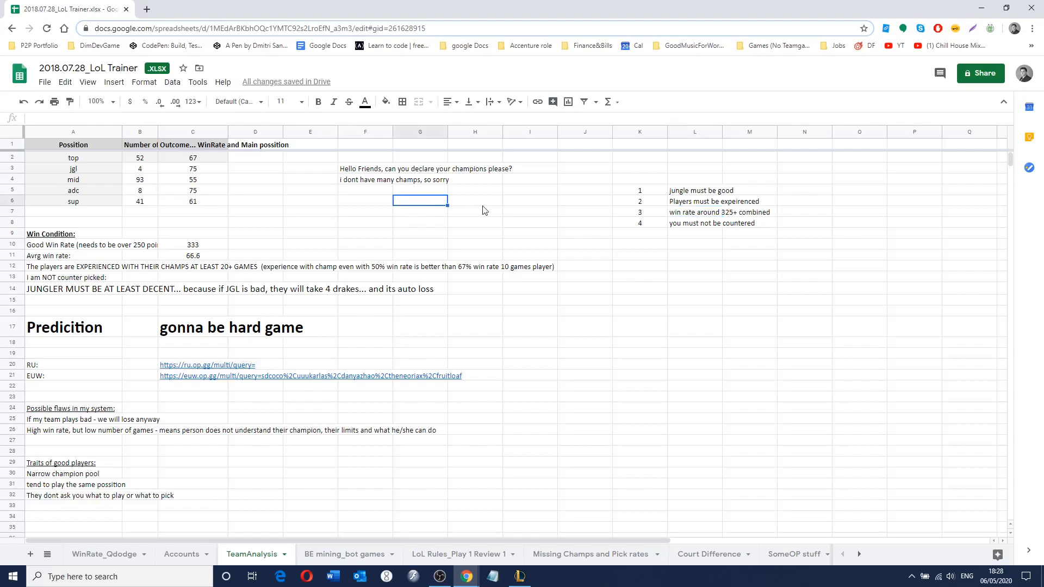
- Enter example figures 5 and 80 in G6:H6, 79 and 57 in G7:H7
{"action": "type", "text": "5"}
{"action": "left_click", "coordinate": [475, 201]}
{"action": "type", "text": "80"}
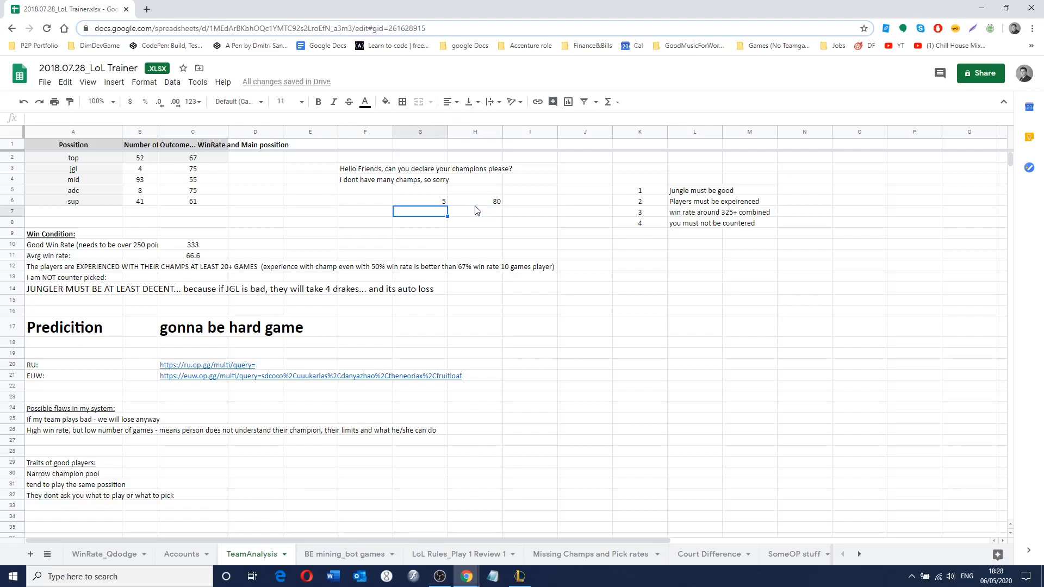
{"action": "type", "text": "79"}
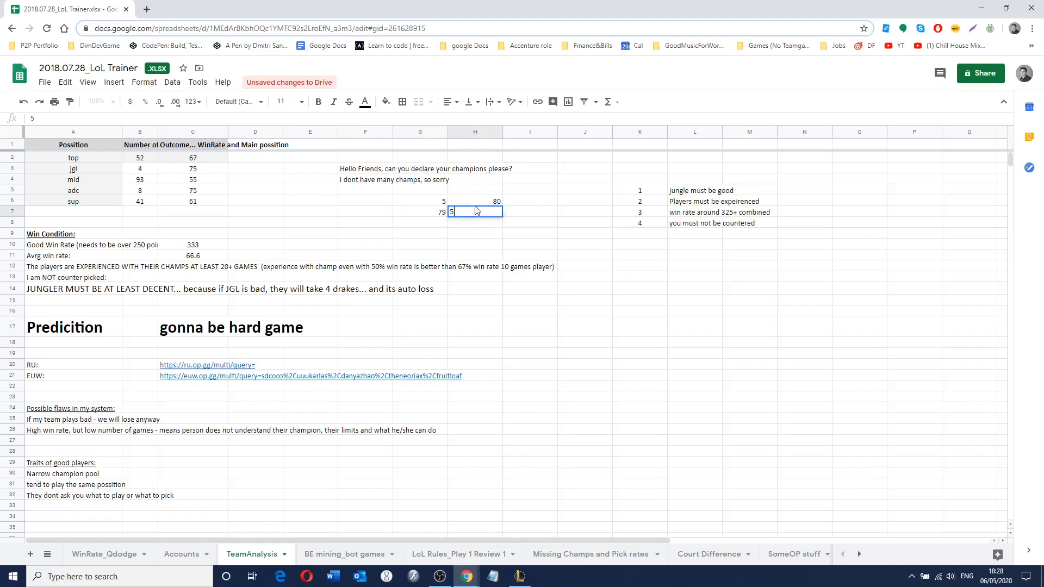
{"action": "type", "text": "7"}
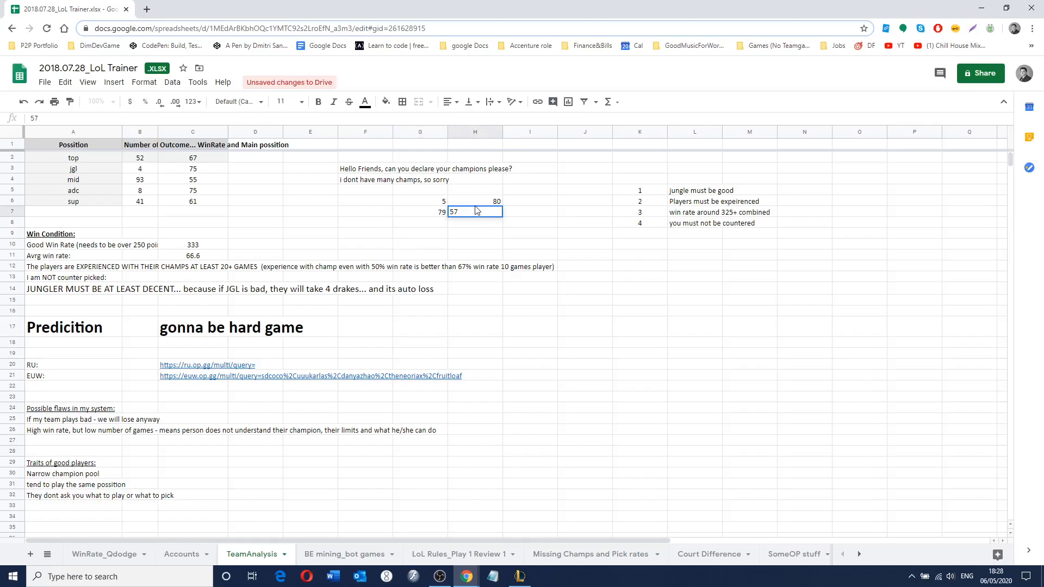
{"action": "key", "text": "enter"}
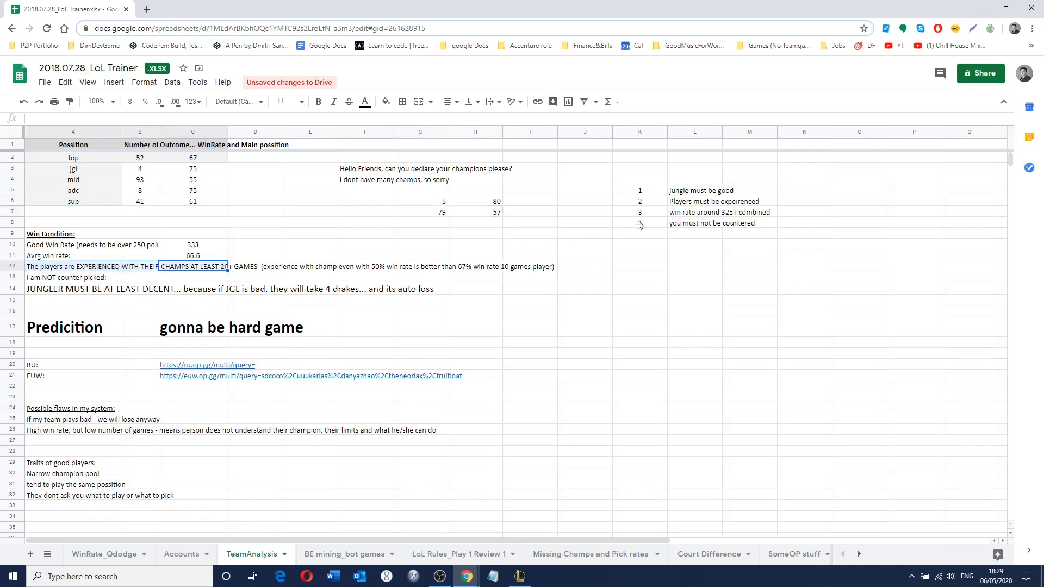
- Extend rule 2 with '20+ games on a champion at least'
{"action": "left_click", "coordinate": [695, 201]}
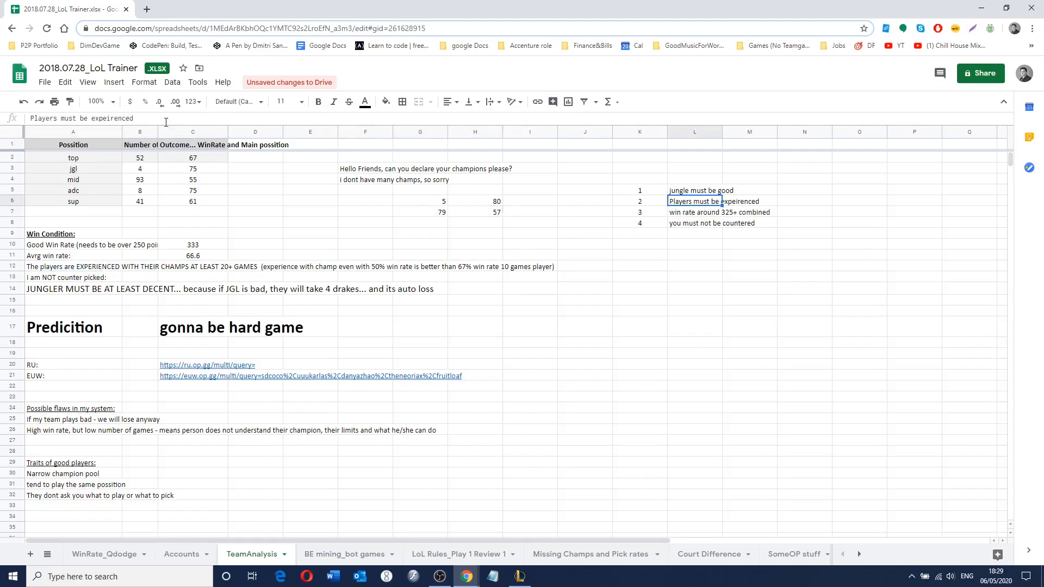
{"action": "type", "text": "20+ g"}
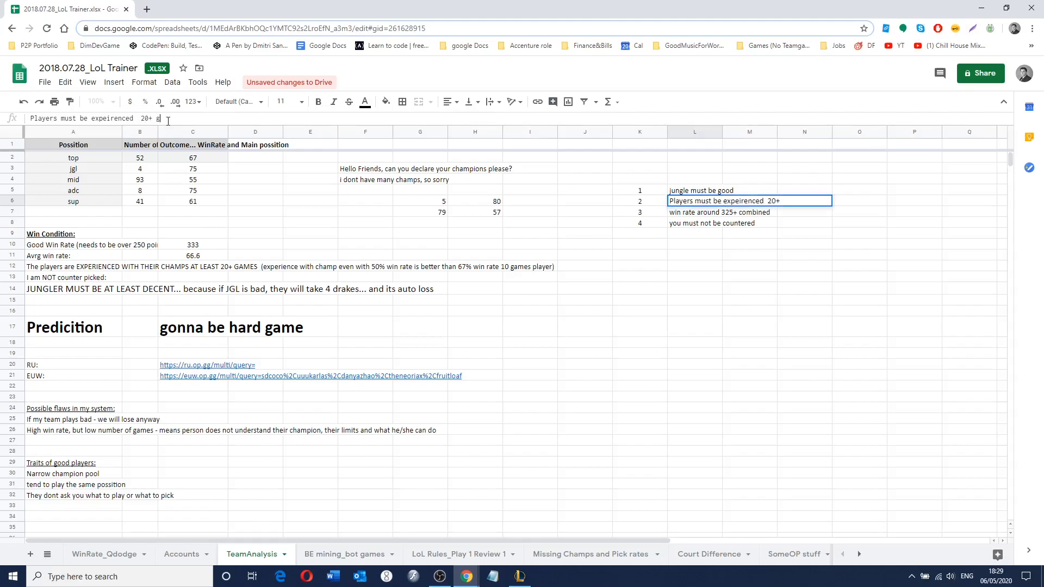
{"action": "type", "text": "games on a champion at leas"}
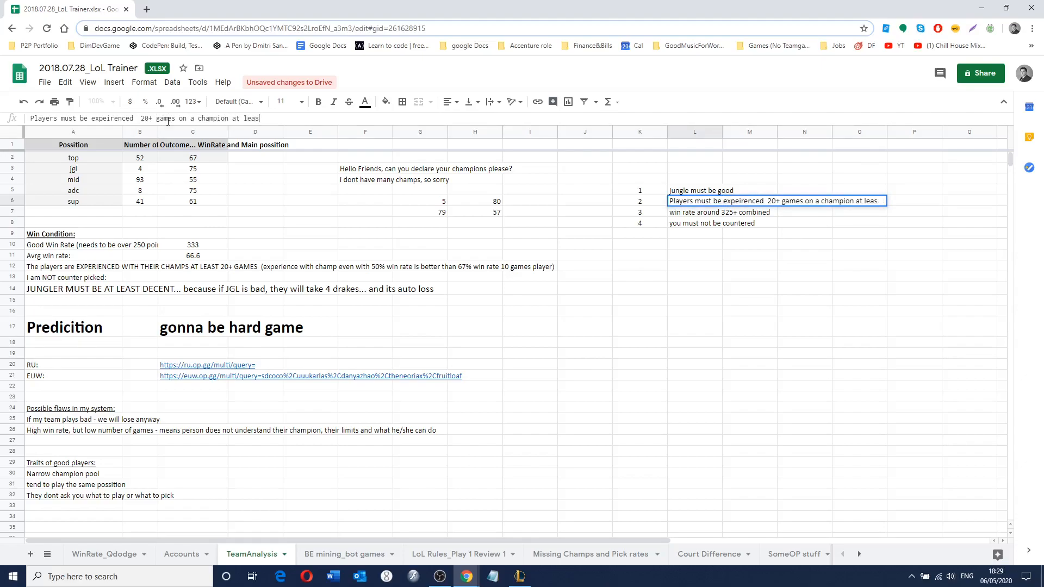
{"action": "left_click", "coordinate": [694, 212]}
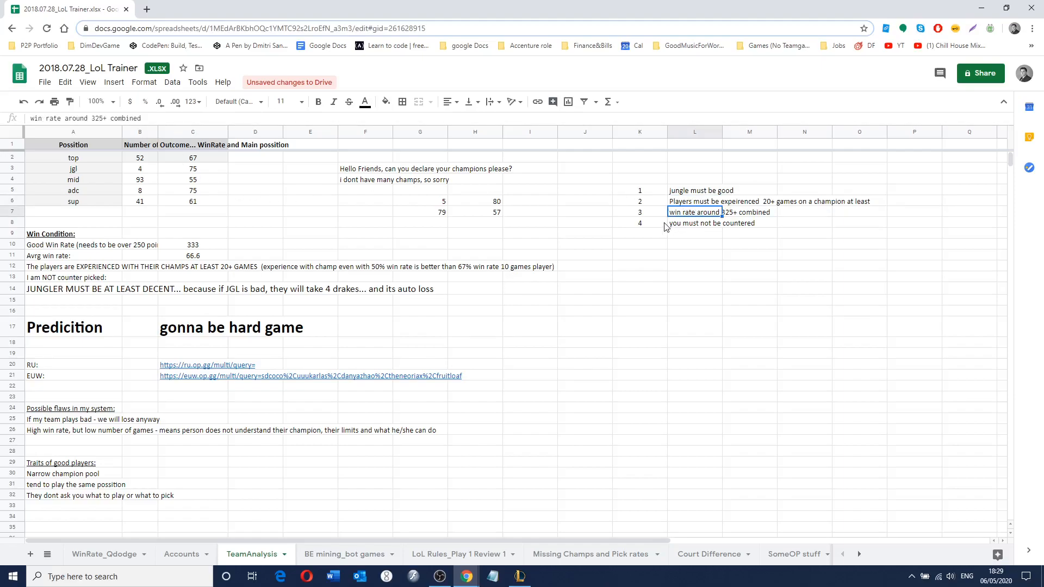
{"action": "left_click", "coordinate": [694, 201]}
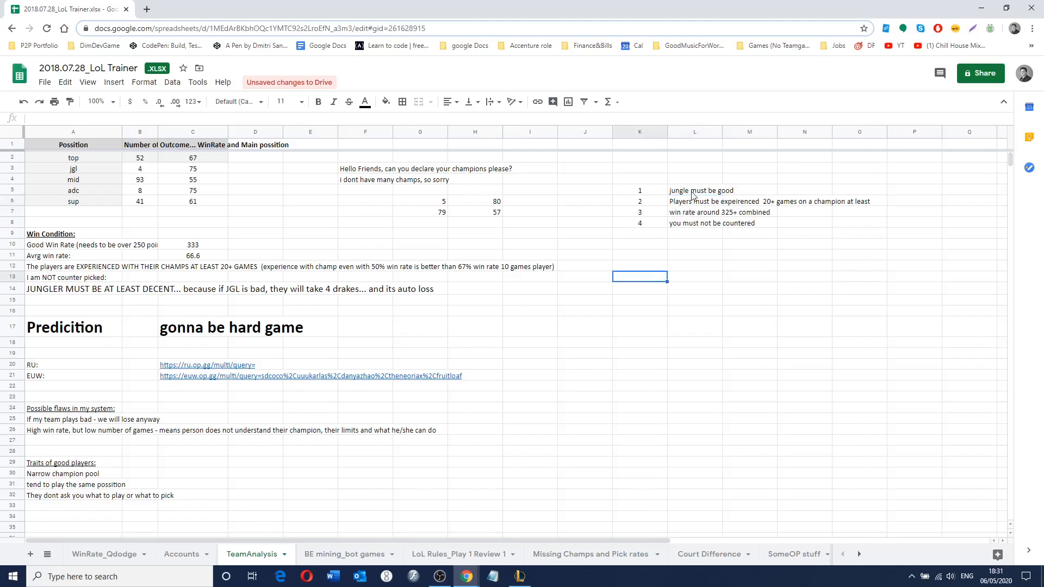
{"action": "left_click", "coordinate": [640, 190]}
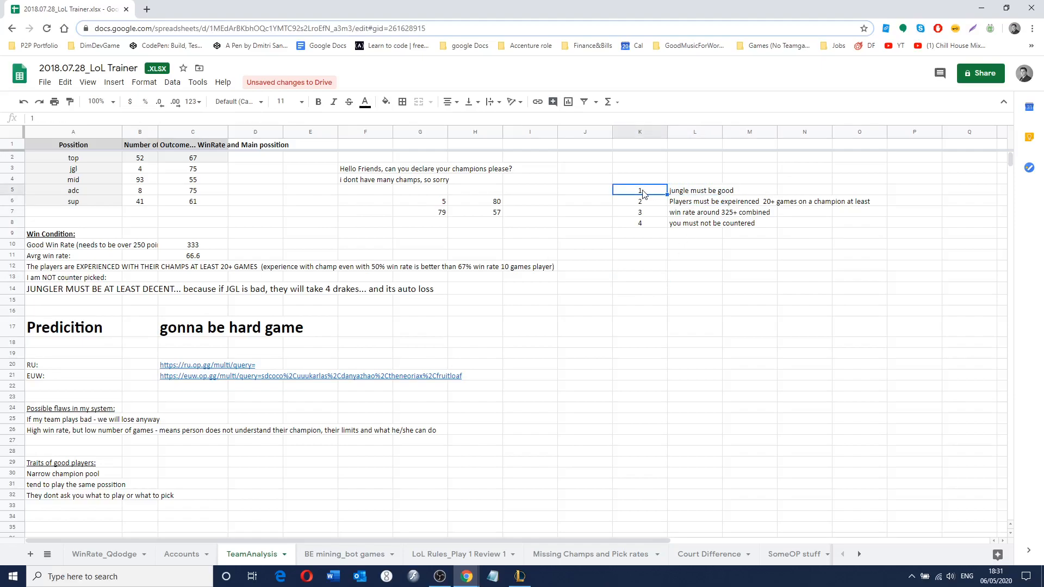
{"action": "left_click", "coordinate": [639, 201]}
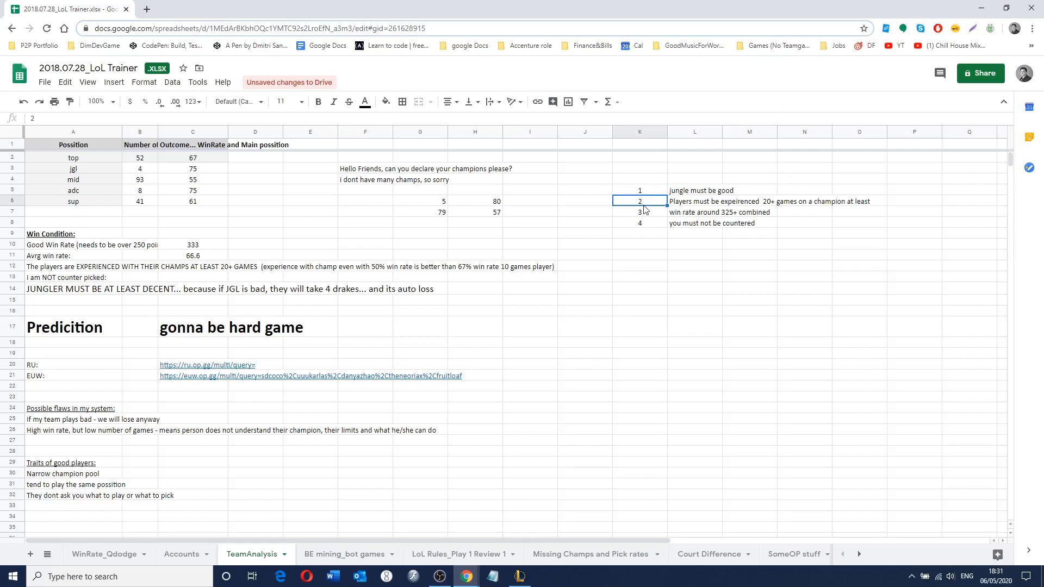
{"action": "left_click", "coordinate": [639, 212]}
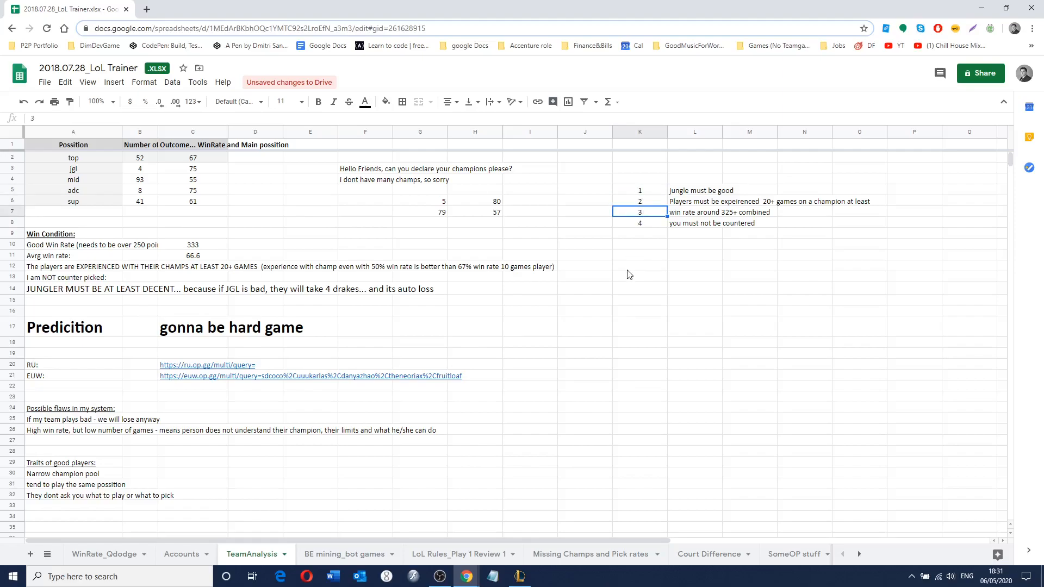
{"action": "mouse_move", "coordinate": [705, 216]}
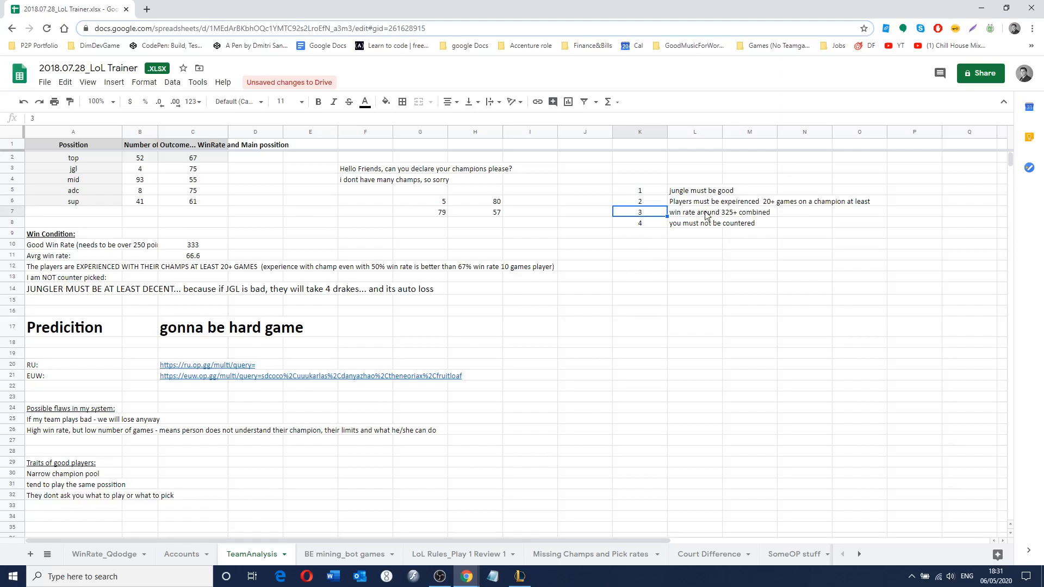
{"action": "left_click", "coordinate": [694, 211]}
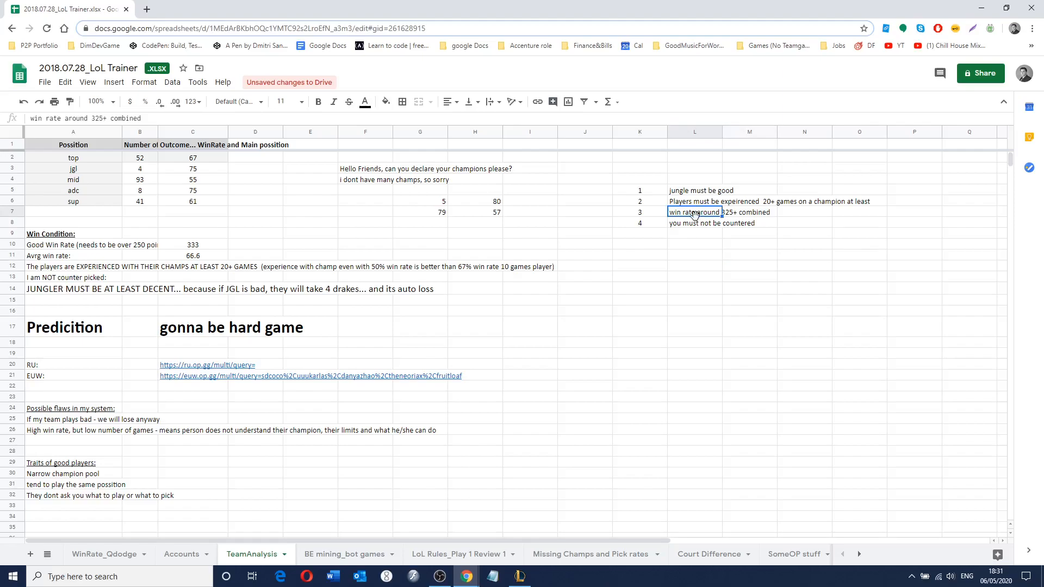
{"action": "left_click", "coordinate": [694, 223]}
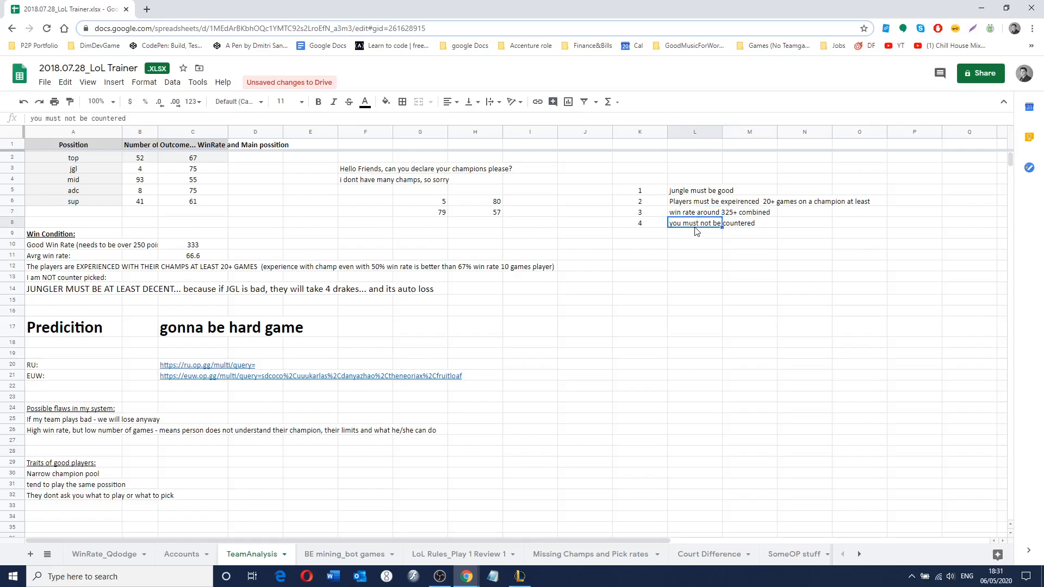